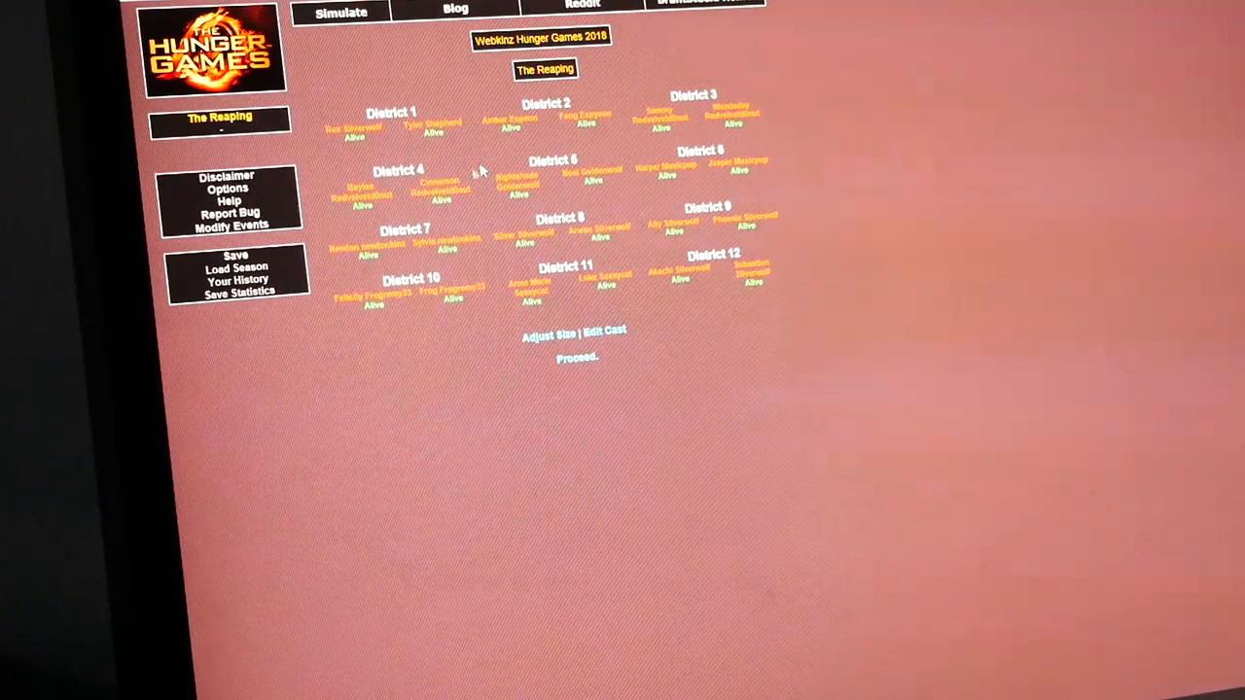
mouse_move(568, 416)
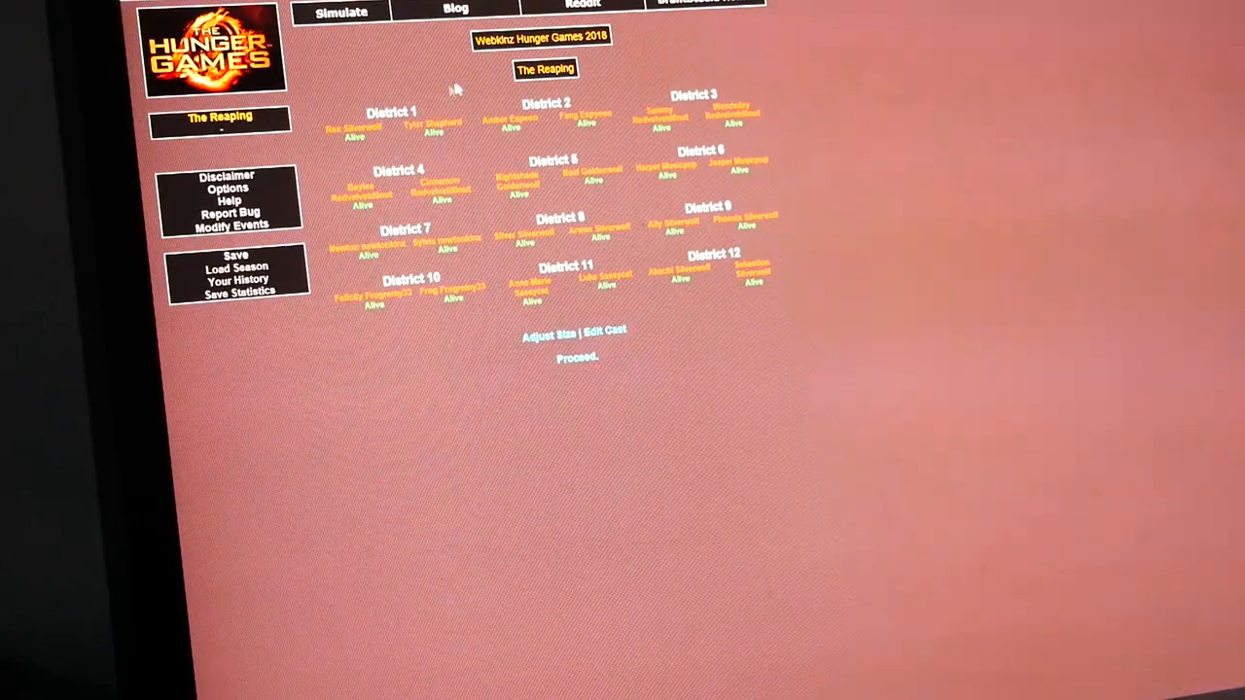
mouse_move(560, 97)
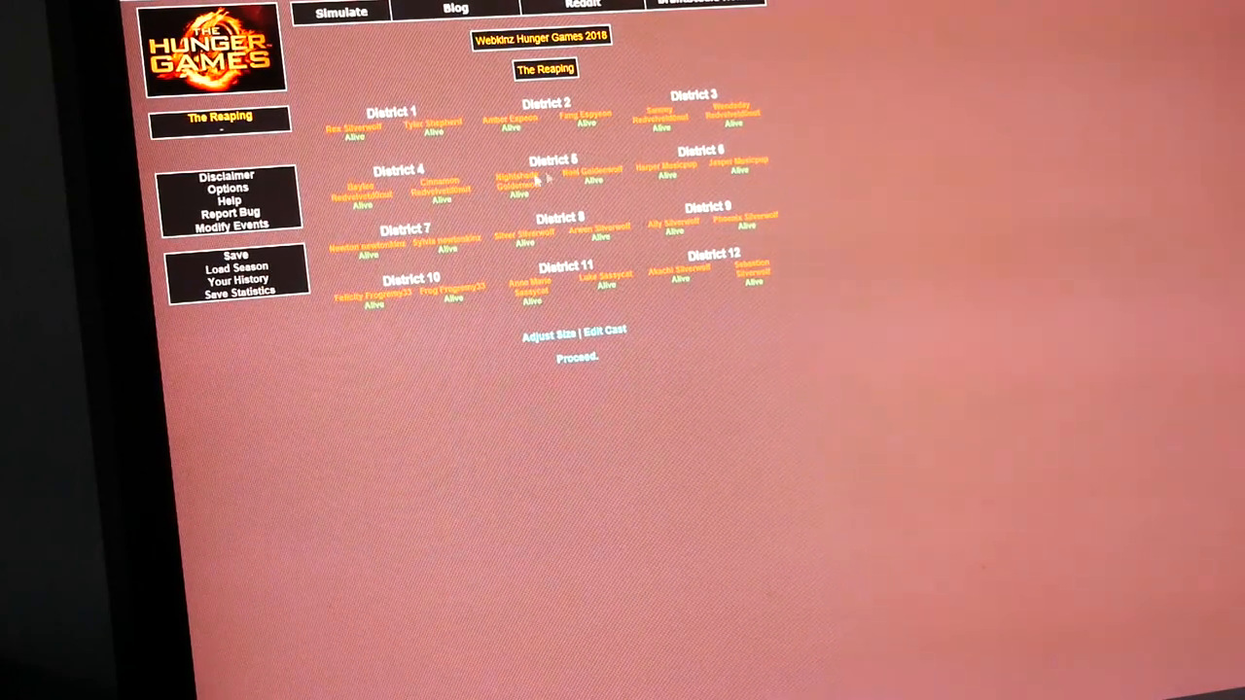
mouse_move(705, 171)
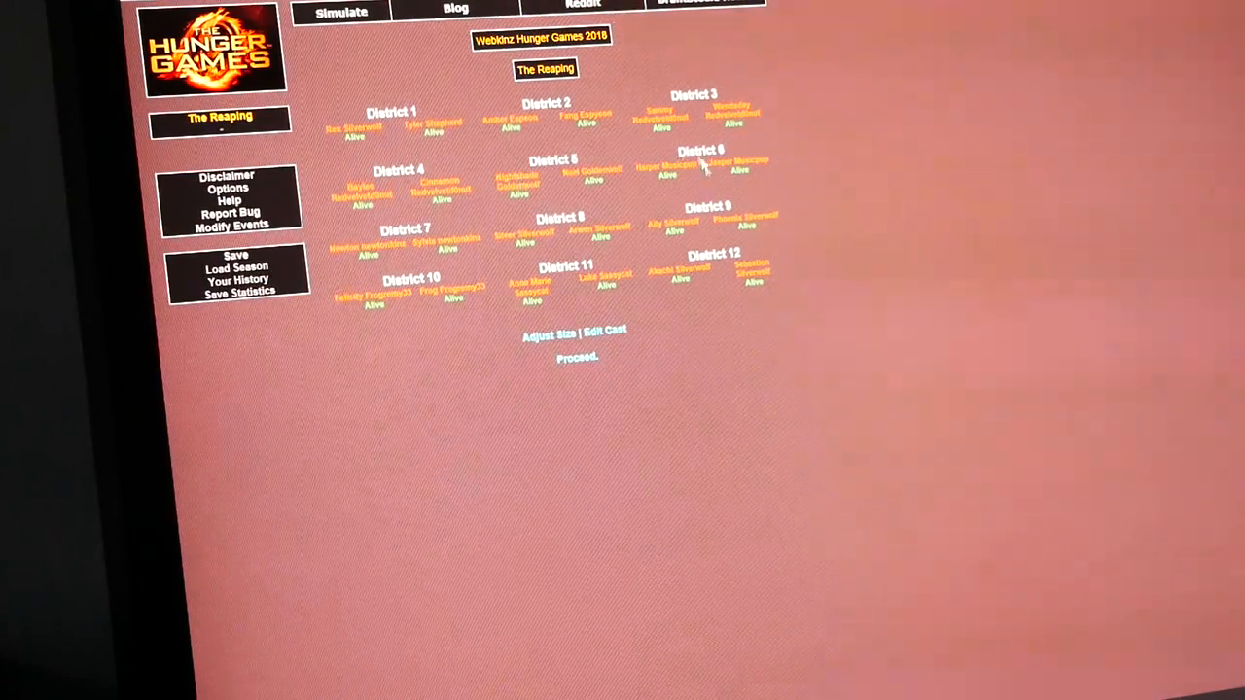
mouse_move(782, 179)
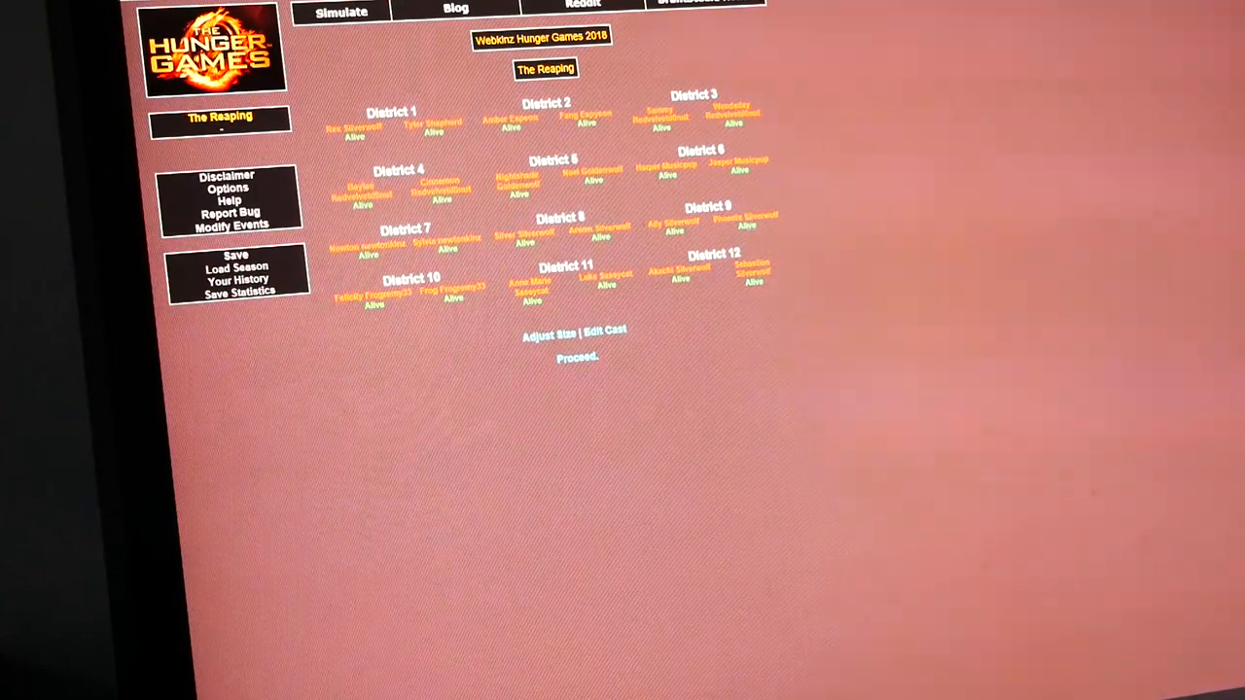
mouse_move(367, 327)
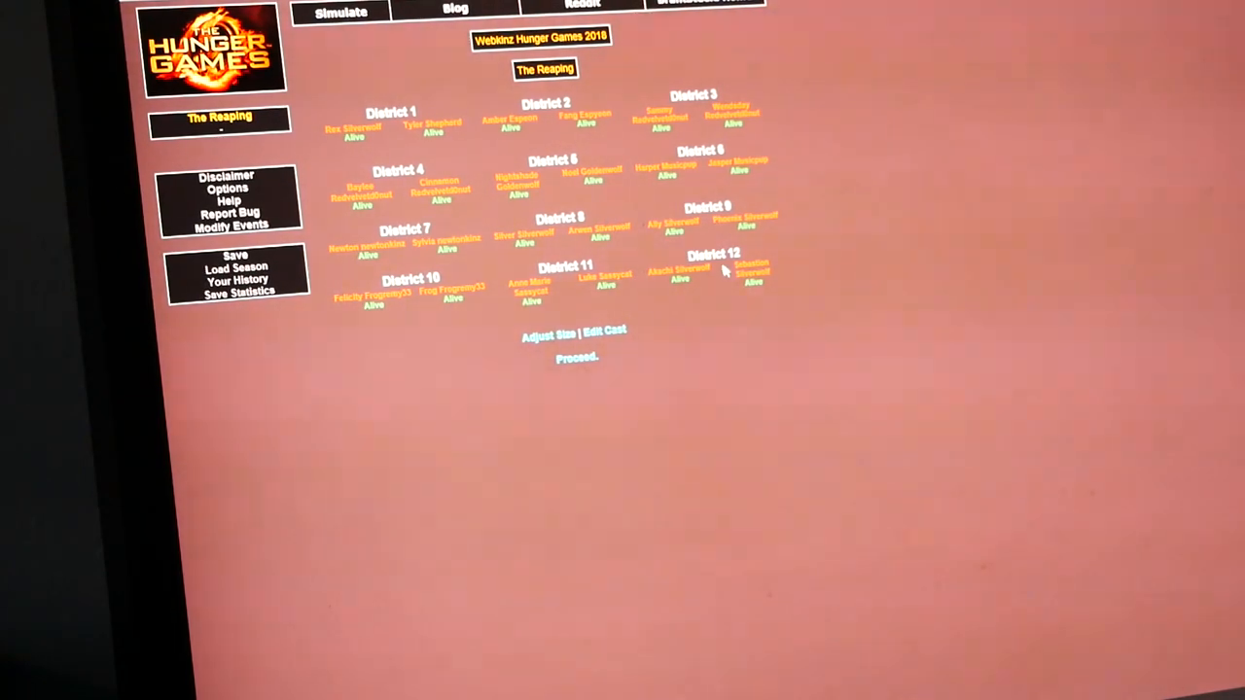
mouse_move(731, 272)
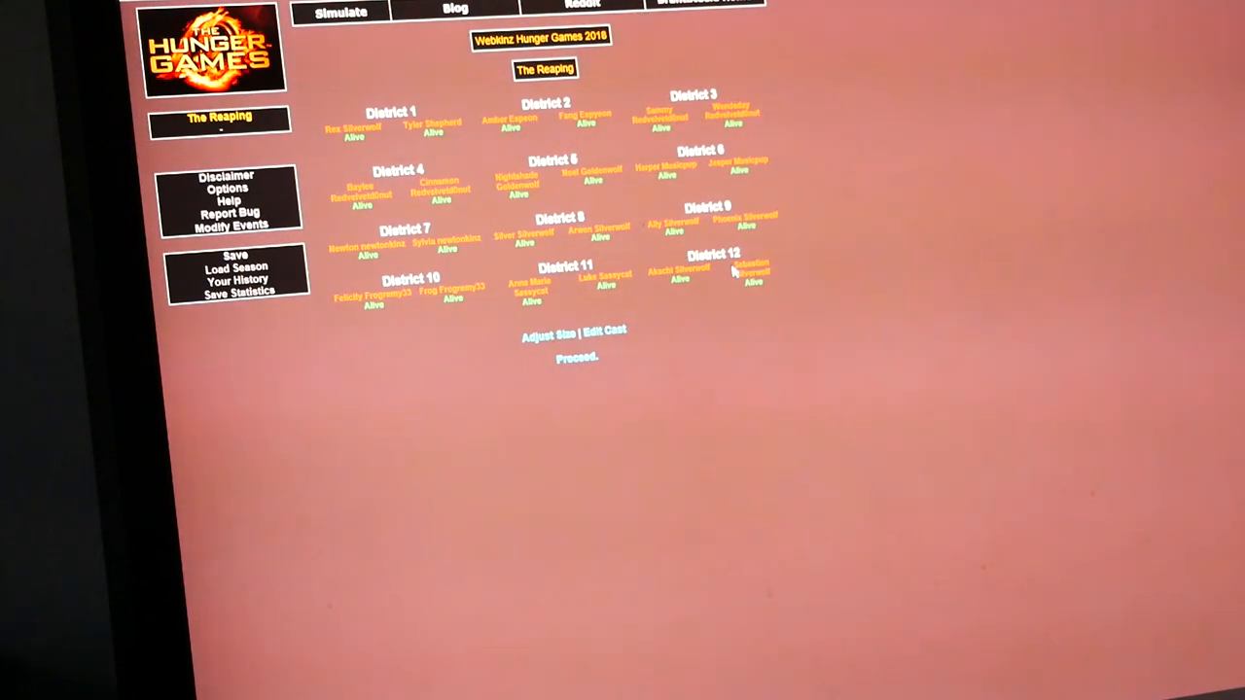
mouse_move(949, 331)
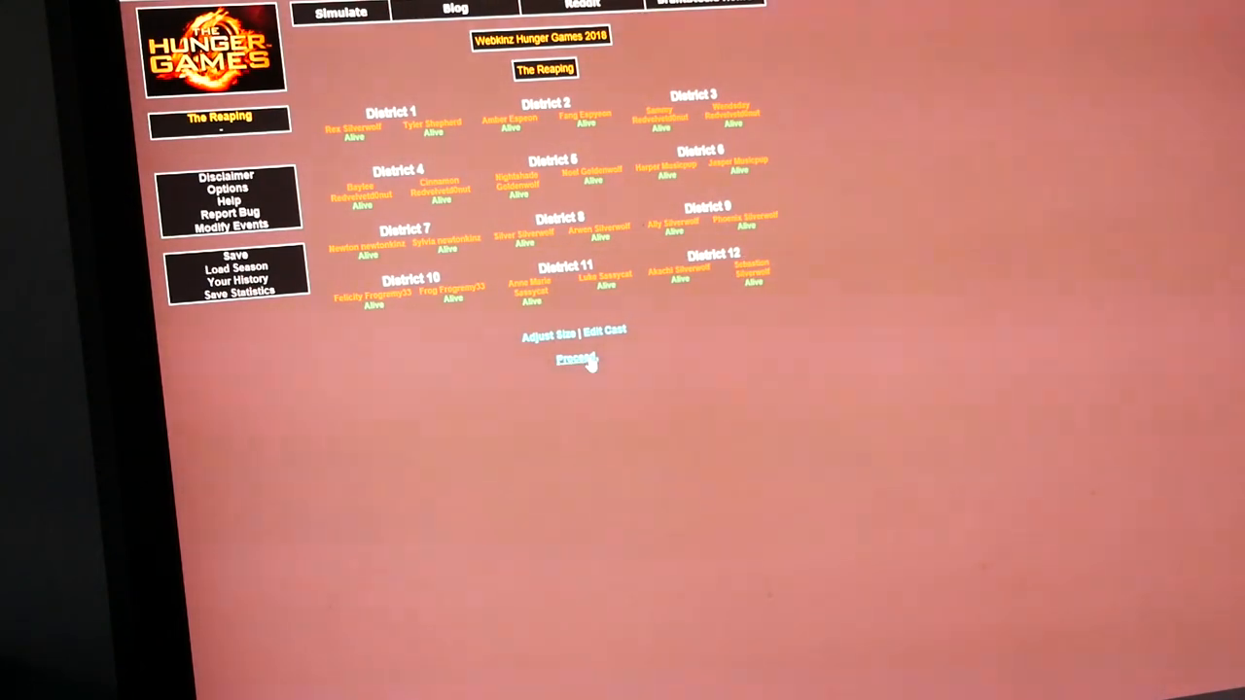
Proceed from the Reaping to run The Bloodbath and its Cornucopia events.
click(576, 360)
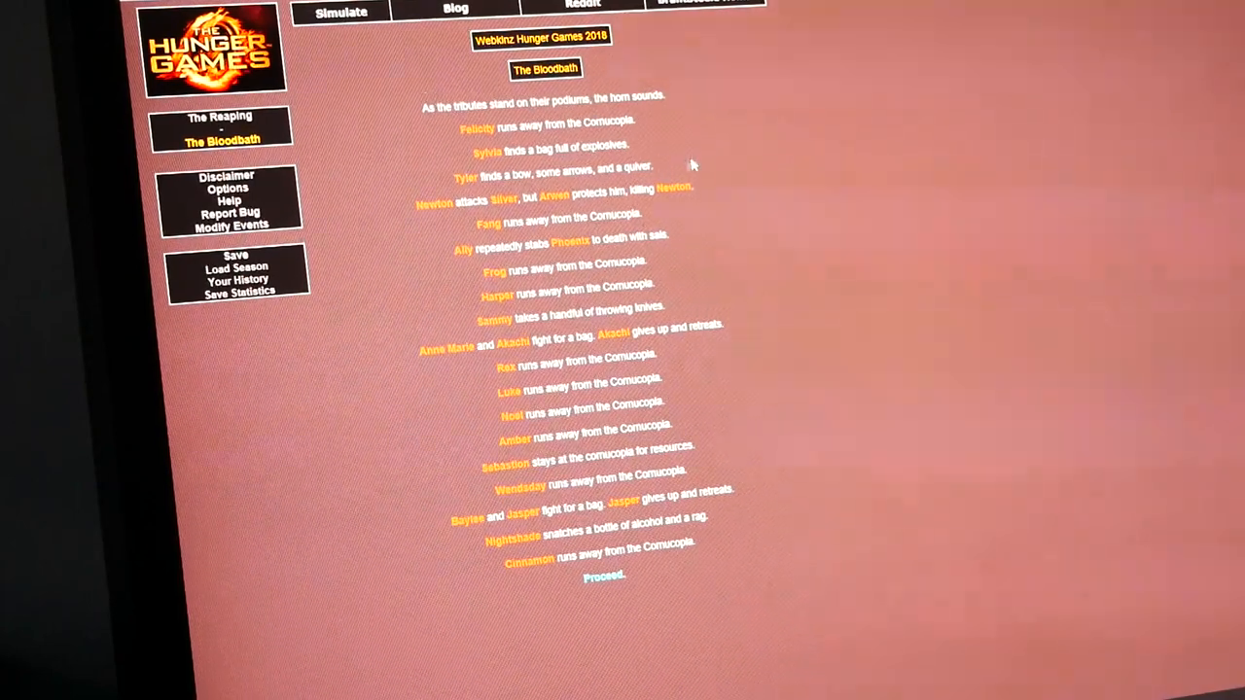
mouse_move(490, 212)
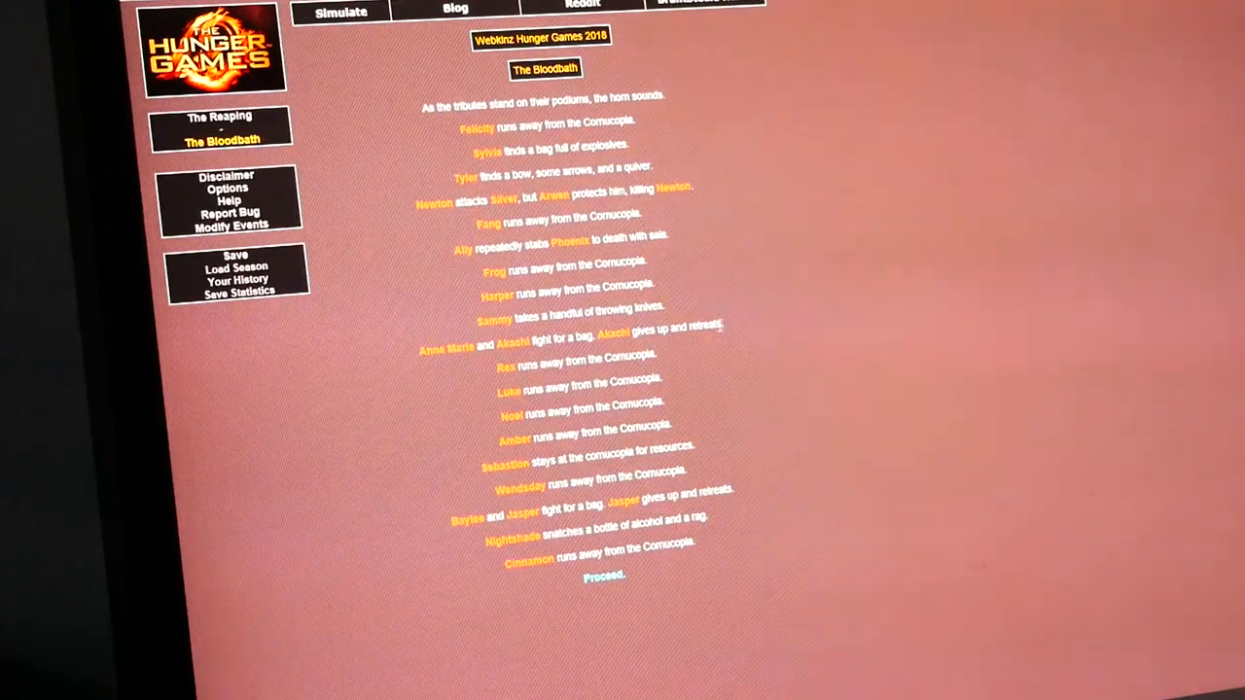
mouse_move(549, 373)
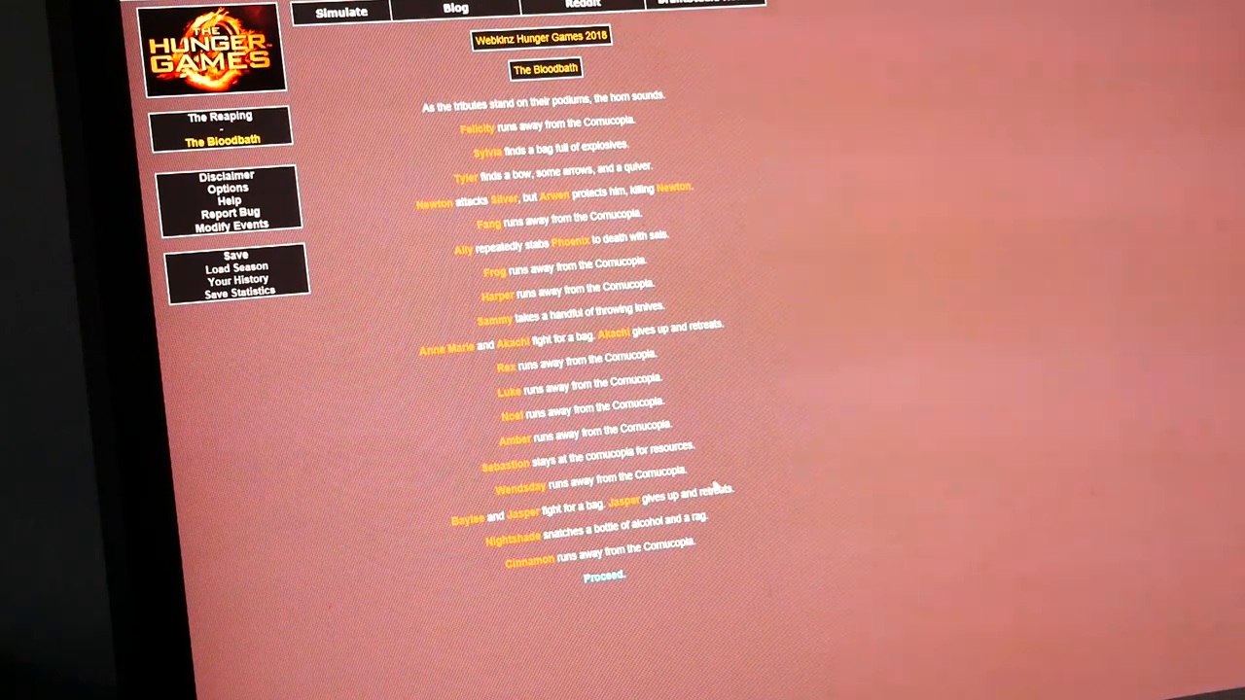
mouse_move(574, 549)
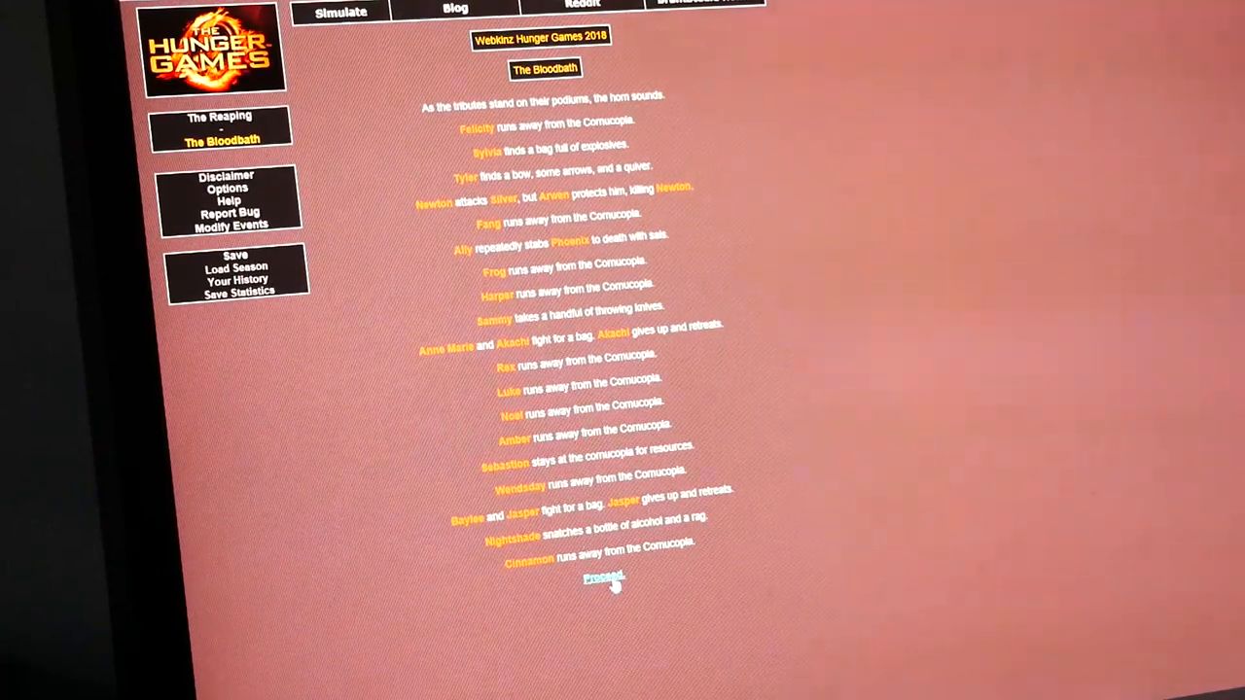
Proceed past the Bloodbath to simulate the Day 1 arena events.
click(603, 580)
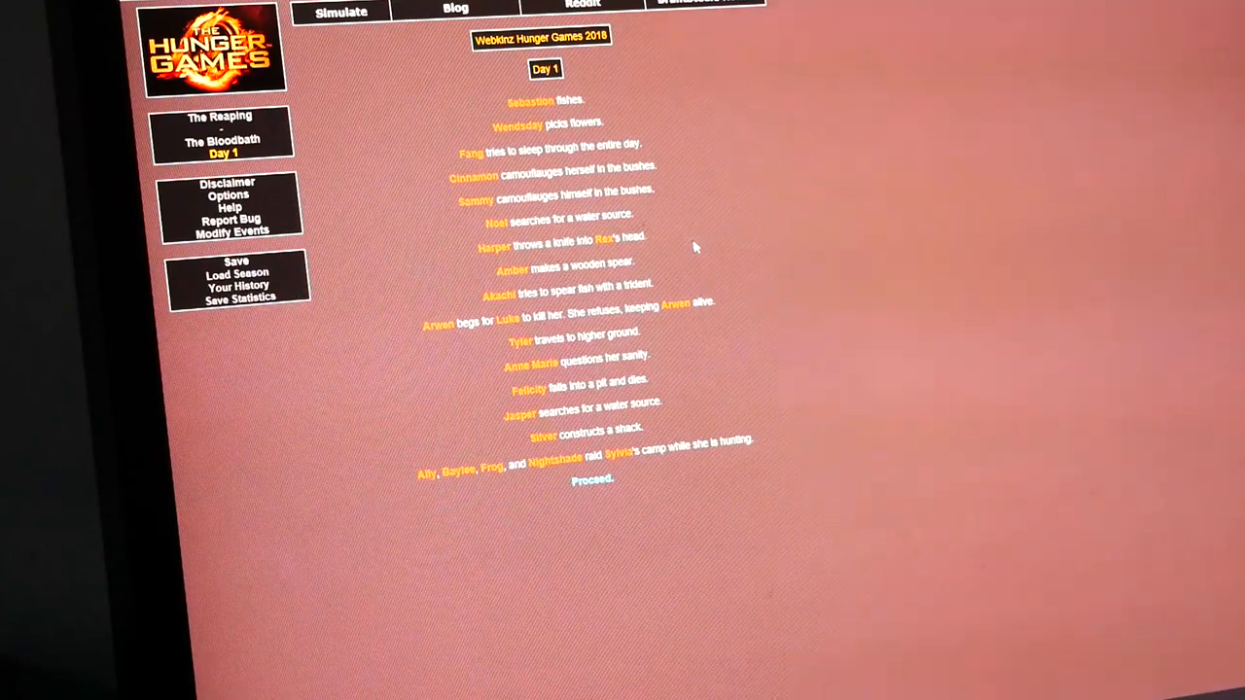
mouse_move(685, 251)
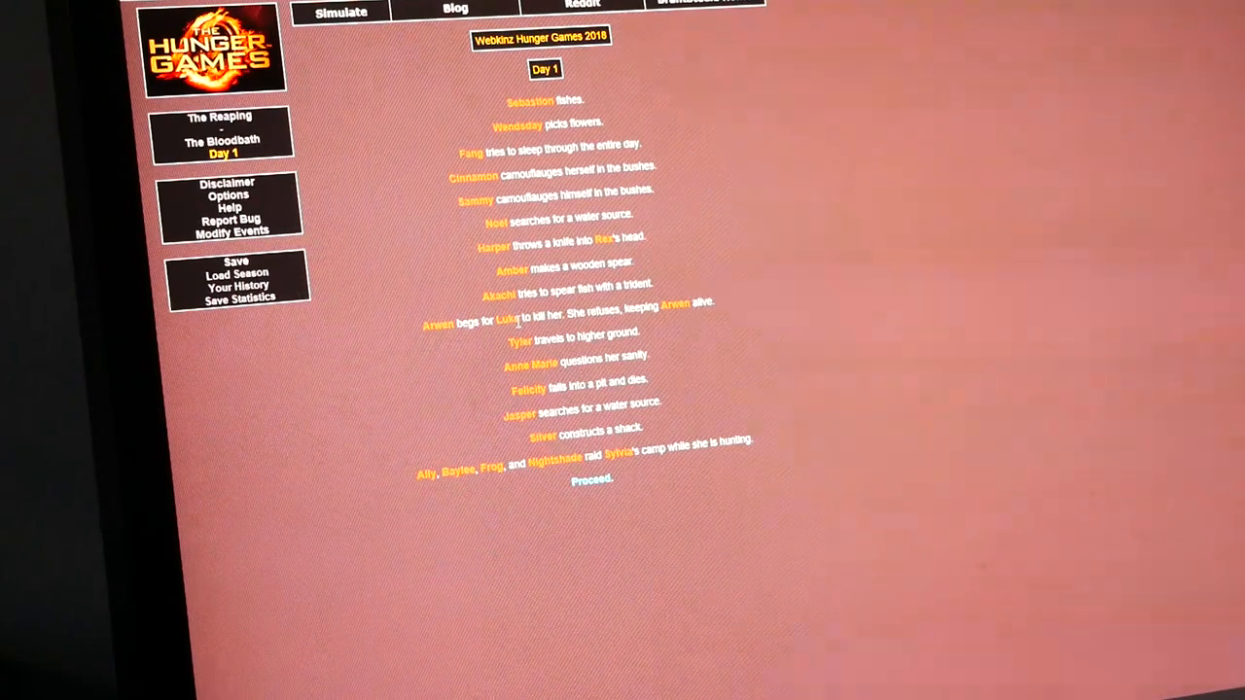
mouse_move(700, 327)
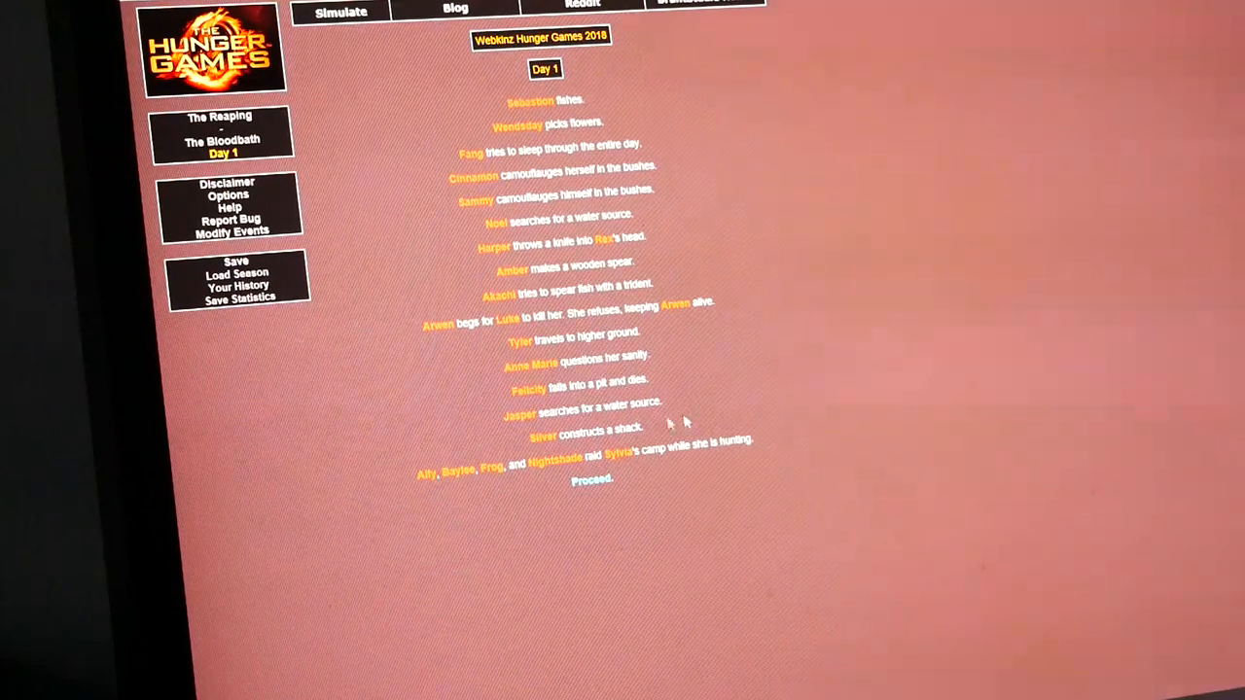
mouse_move(693, 416)
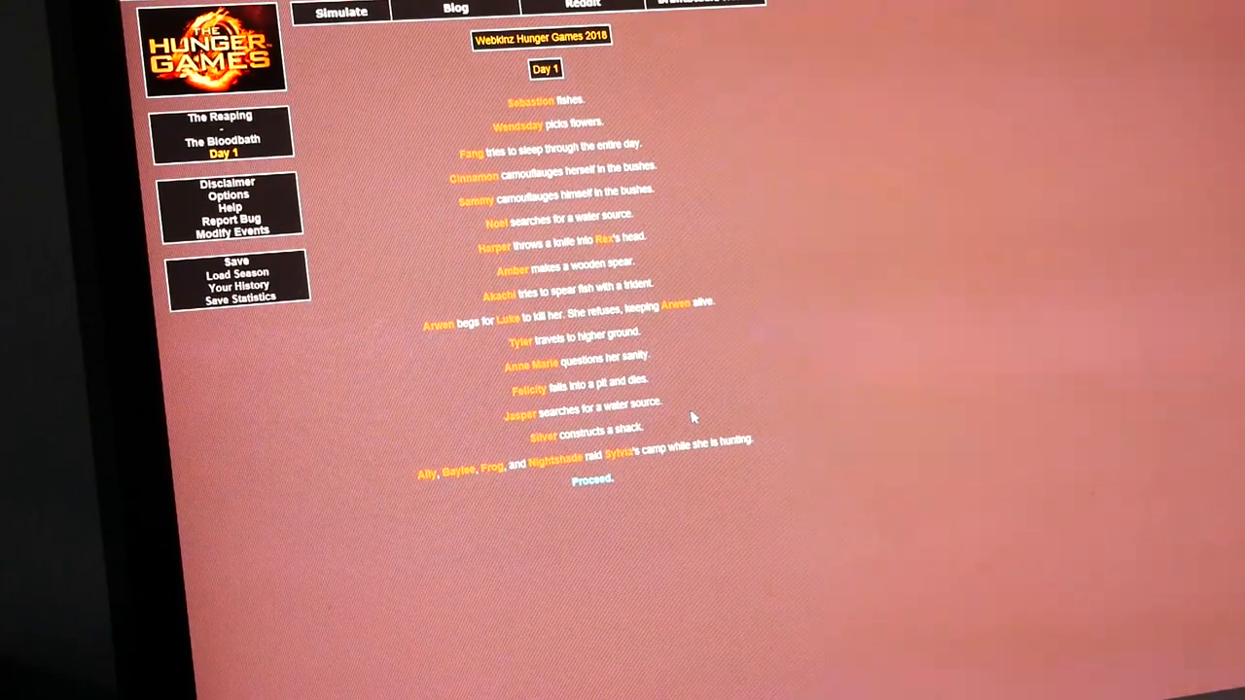
mouse_move(654, 436)
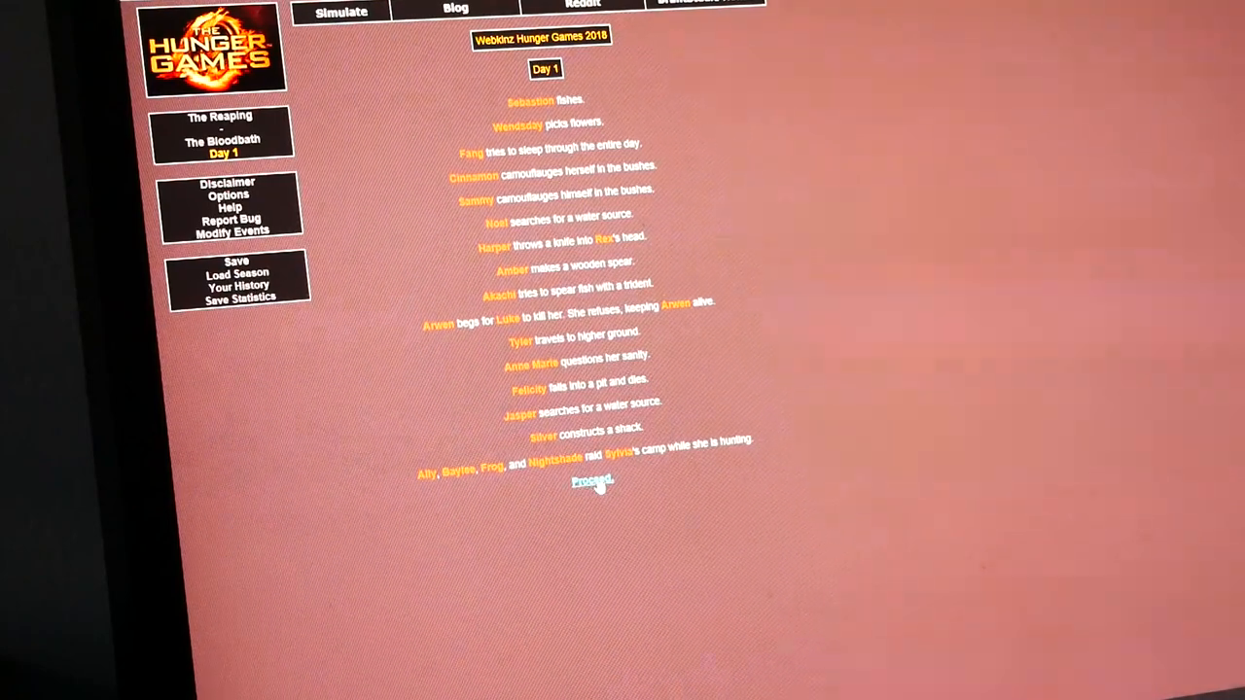
Advance through Day 1's Fallen Tributes page to the Night 1 events.
click(592, 479)
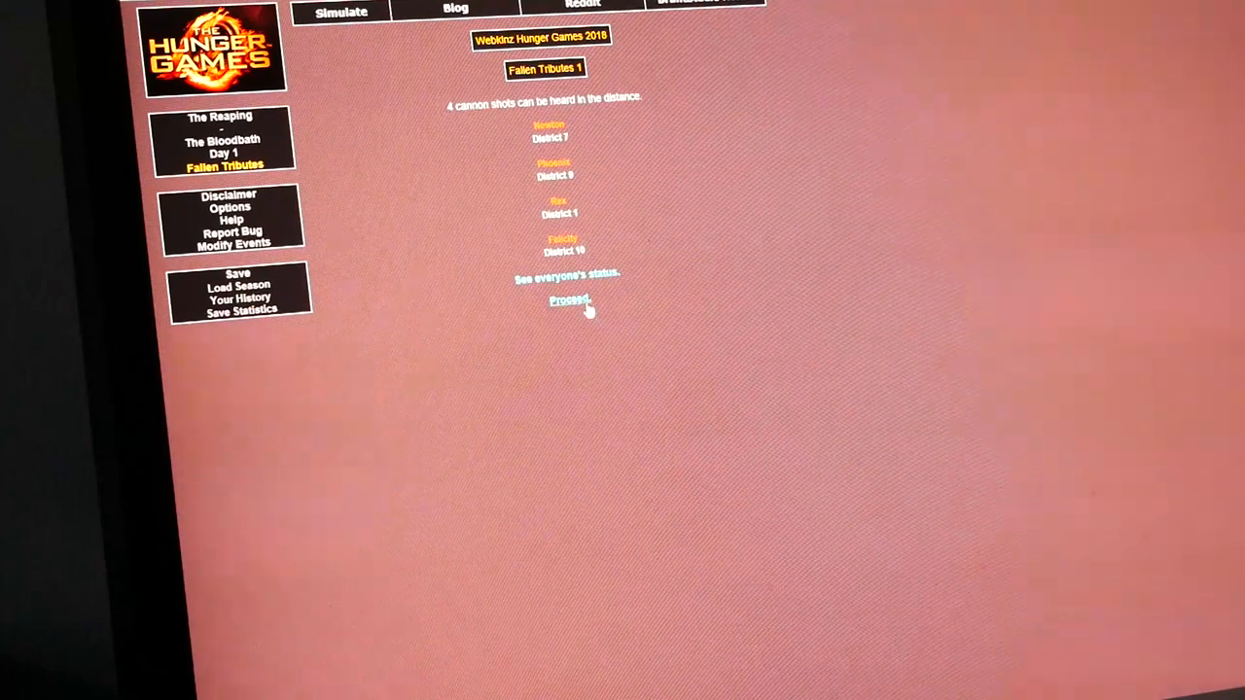
click(571, 299)
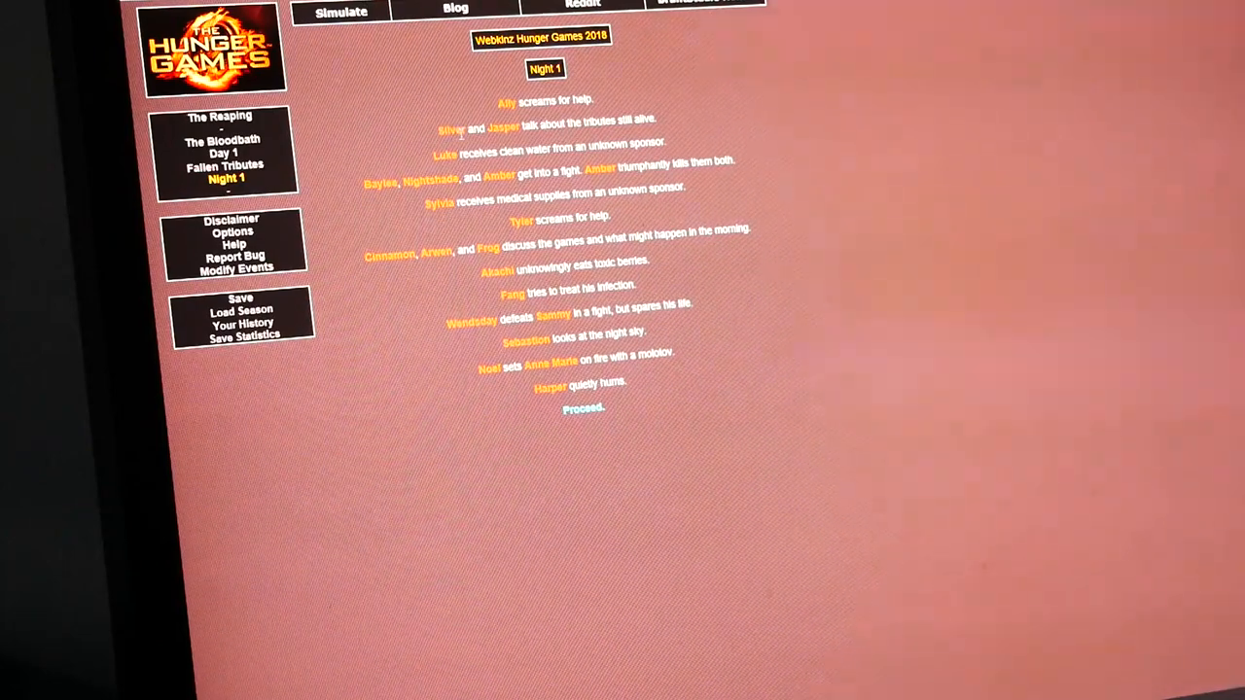
mouse_move(444, 119)
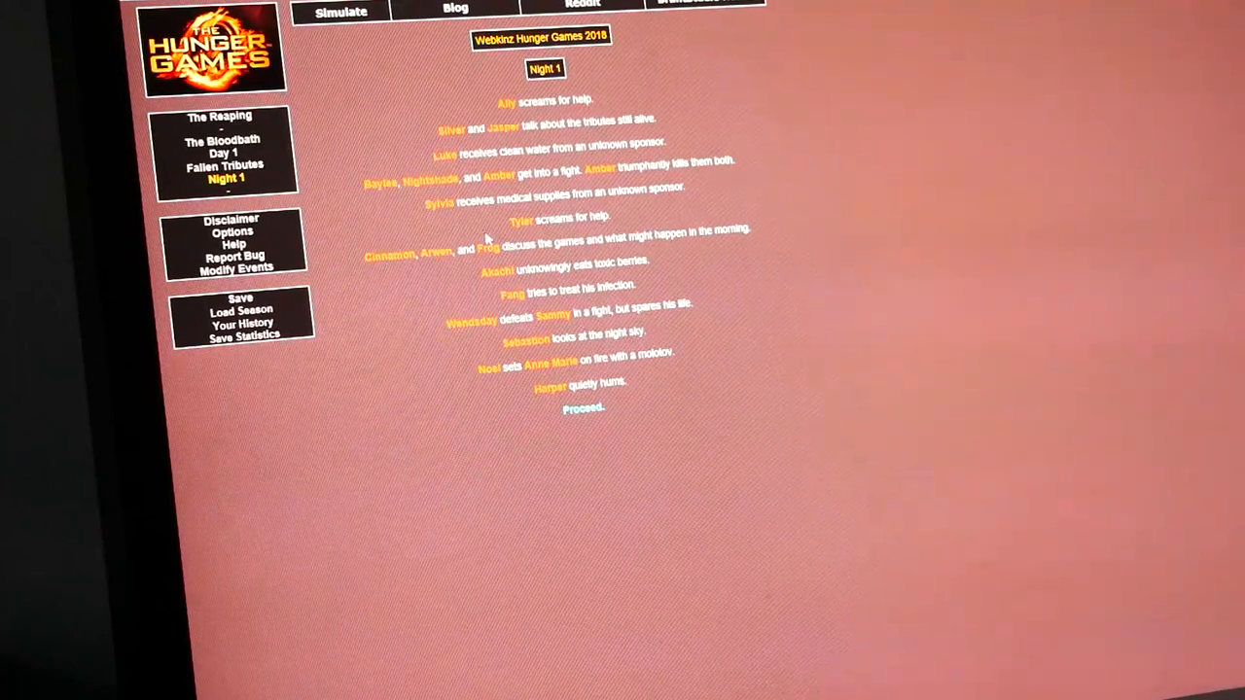
mouse_move(547, 249)
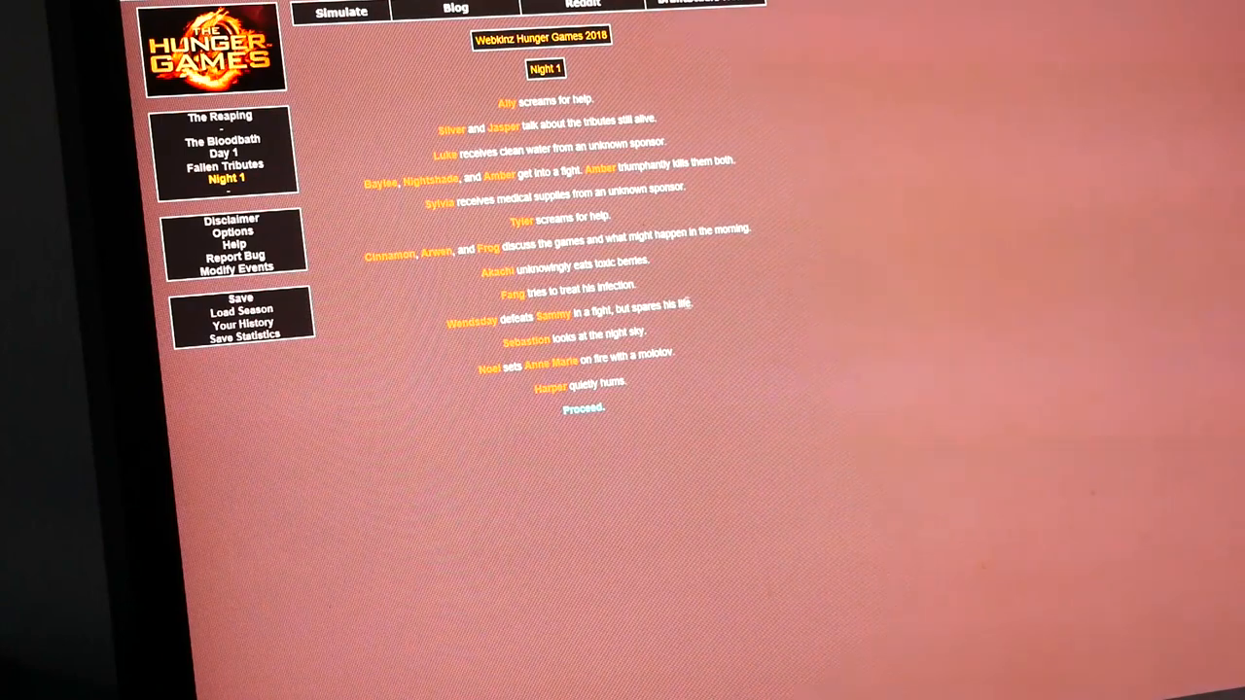
mouse_move(514, 387)
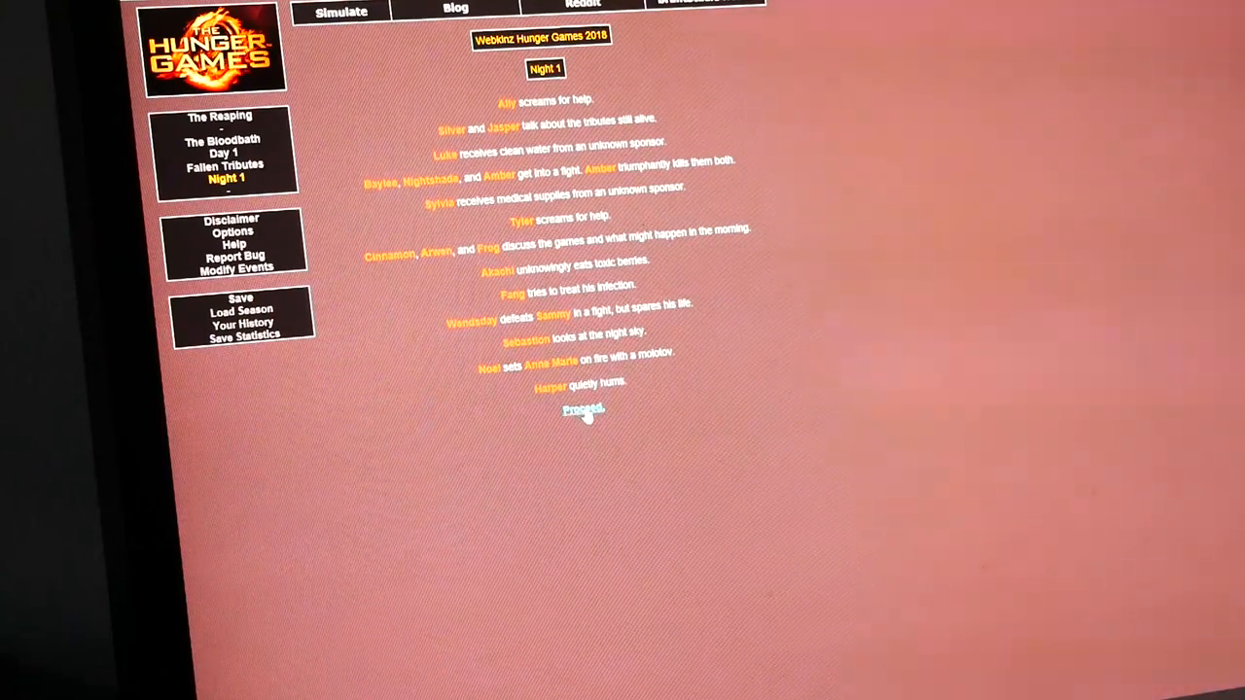
Proceed from Night 1 to the Day 2 events.
click(581, 408)
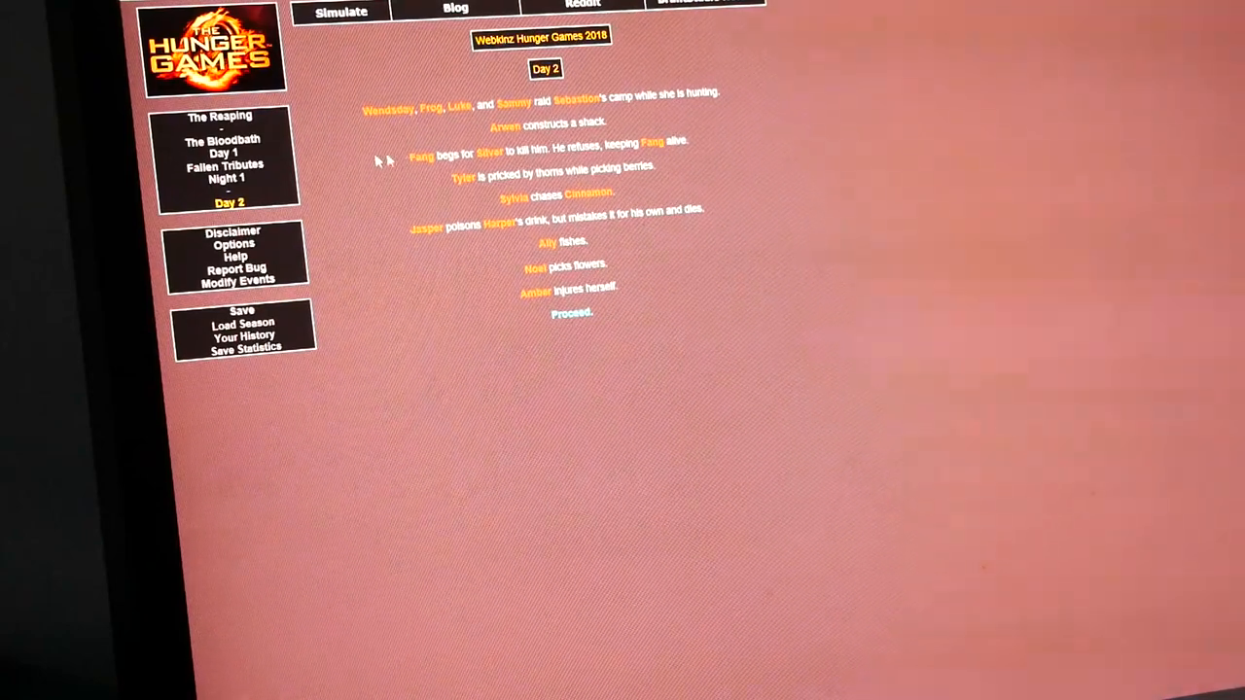
mouse_move(466, 158)
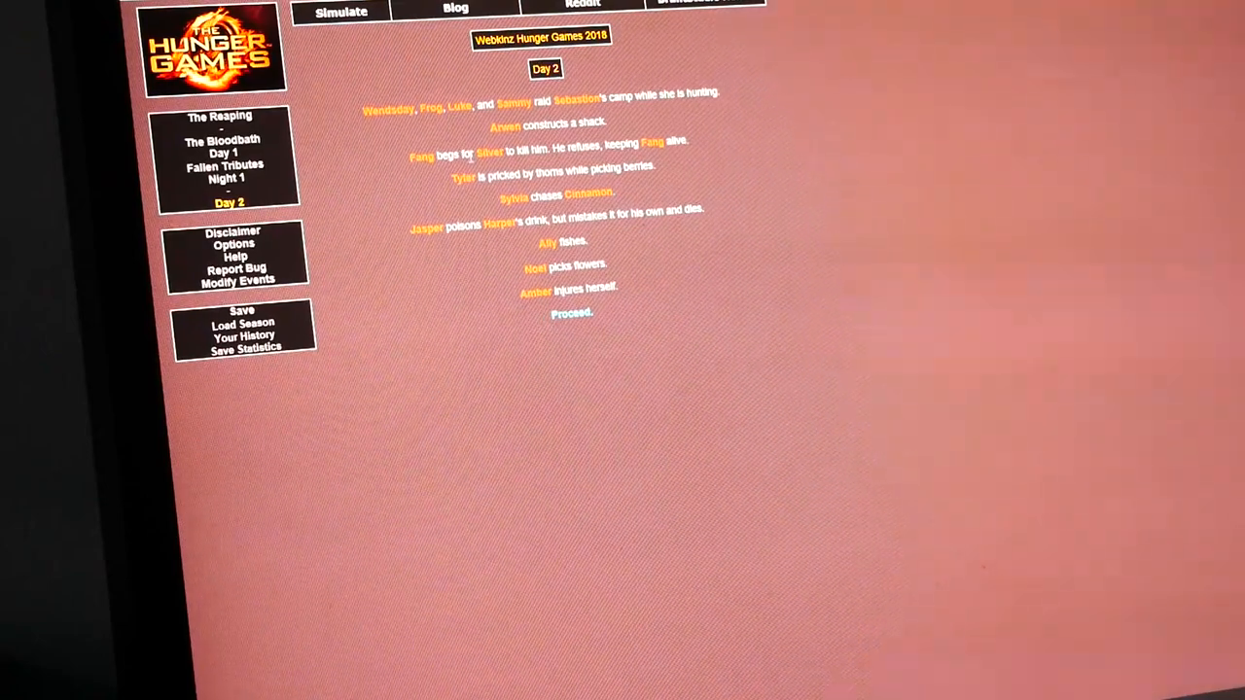
mouse_move(874, 230)
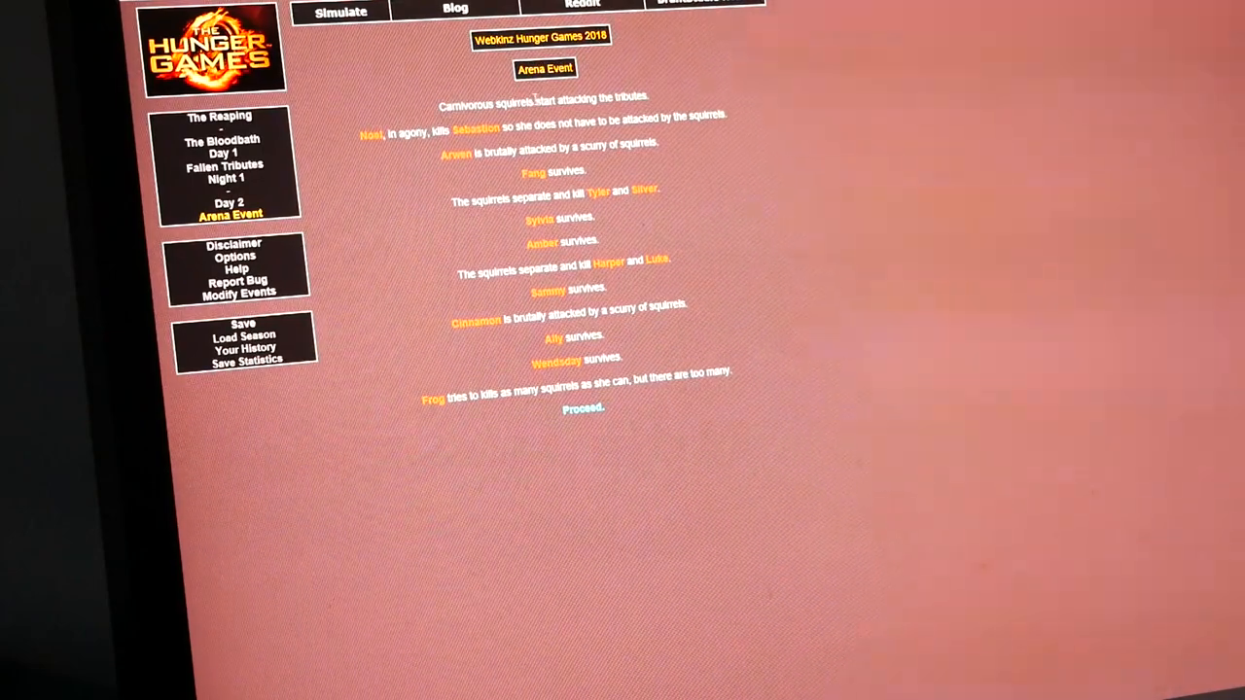
mouse_move(380, 148)
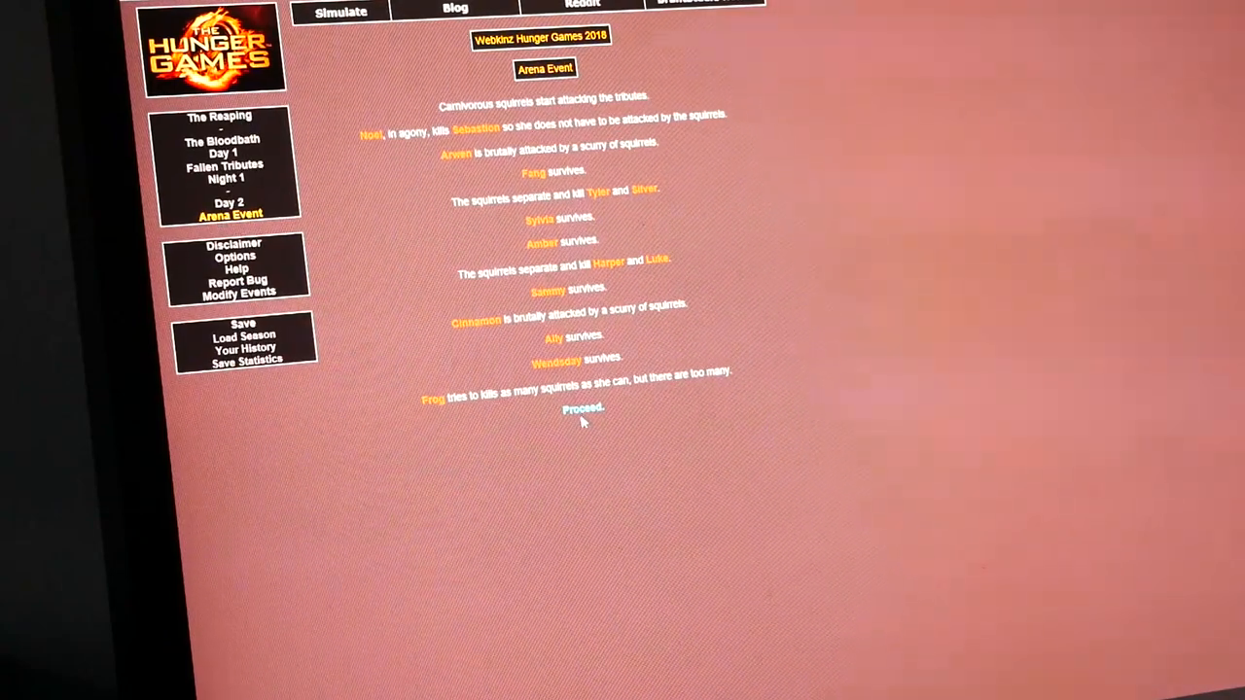
Advance to the second Fallen Tributes page with its 13 cannon shots.
click(582, 409)
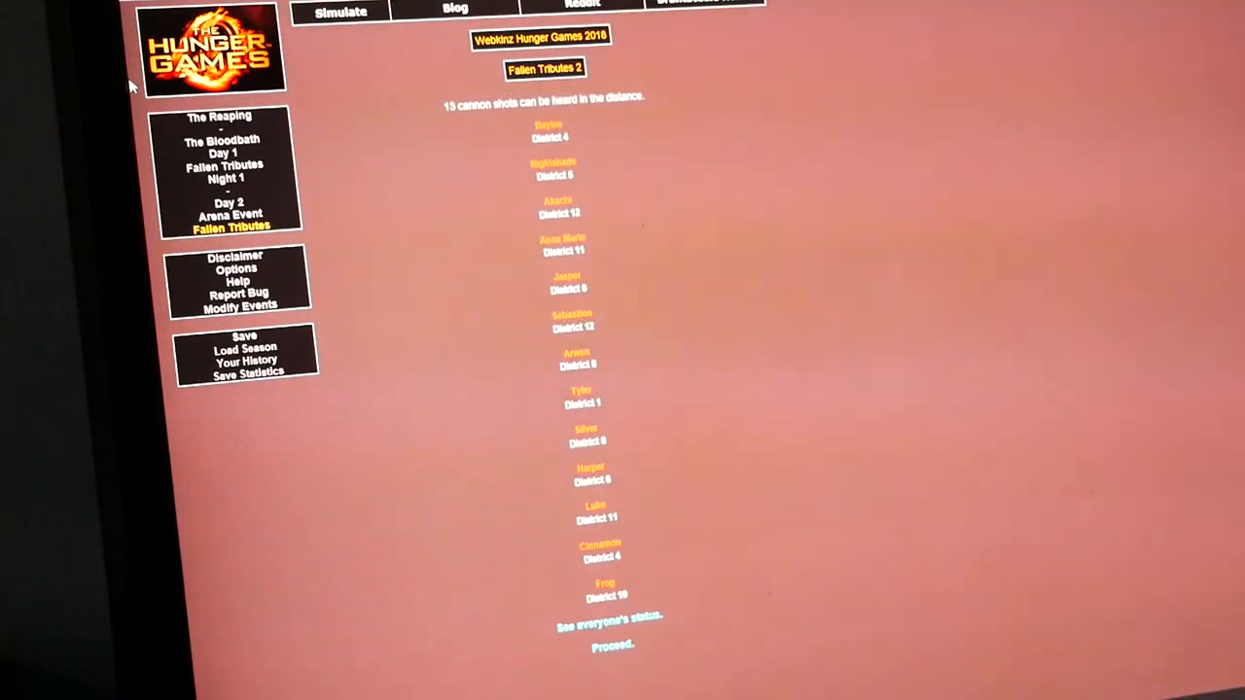
mouse_move(588, 194)
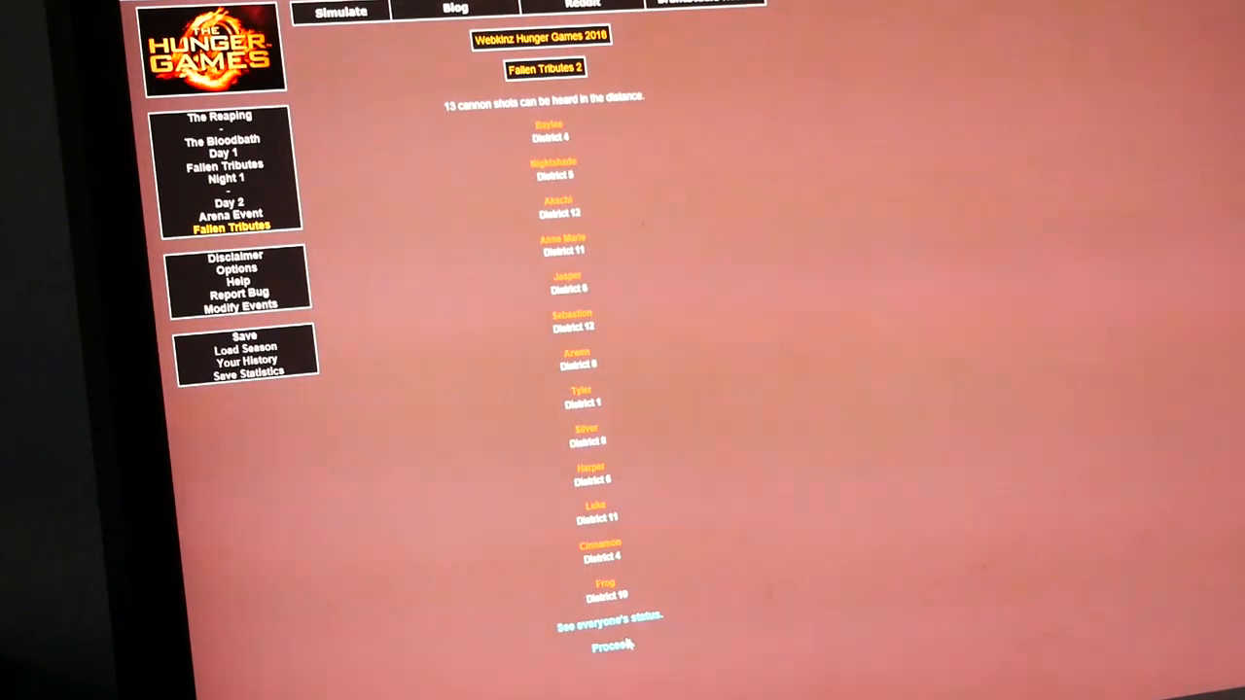
Proceed from the second Fallen Tributes page to the Night 2 events.
click(611, 646)
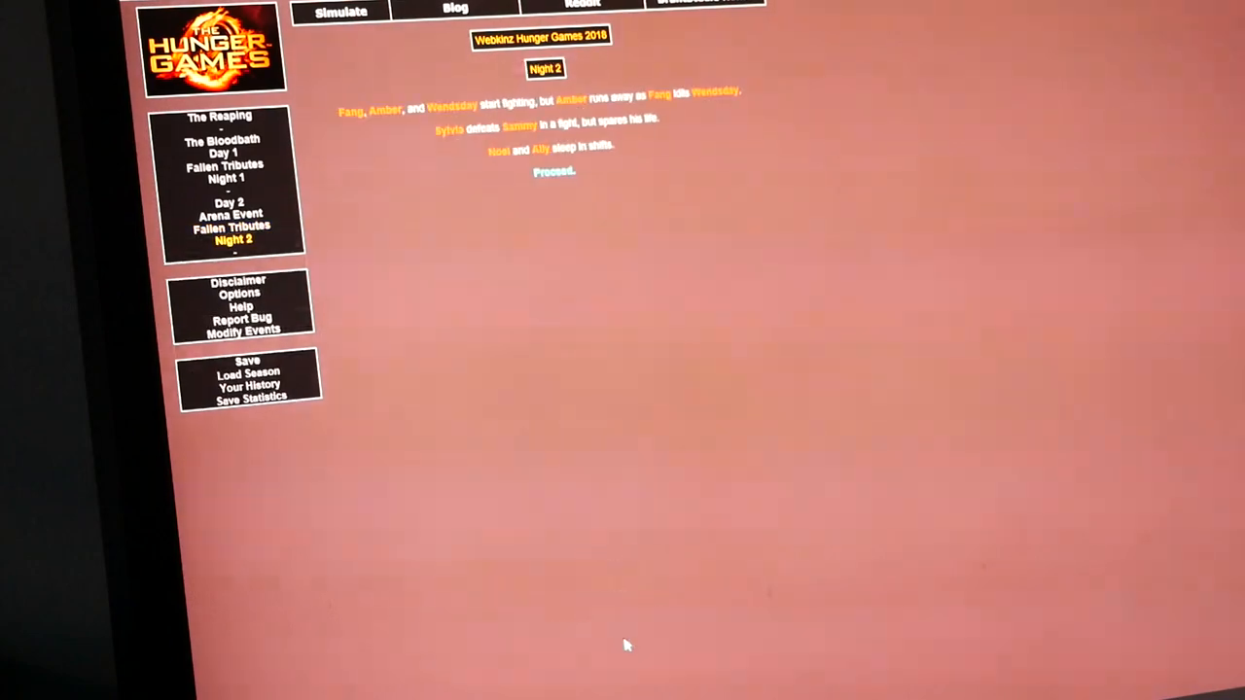
mouse_move(543, 286)
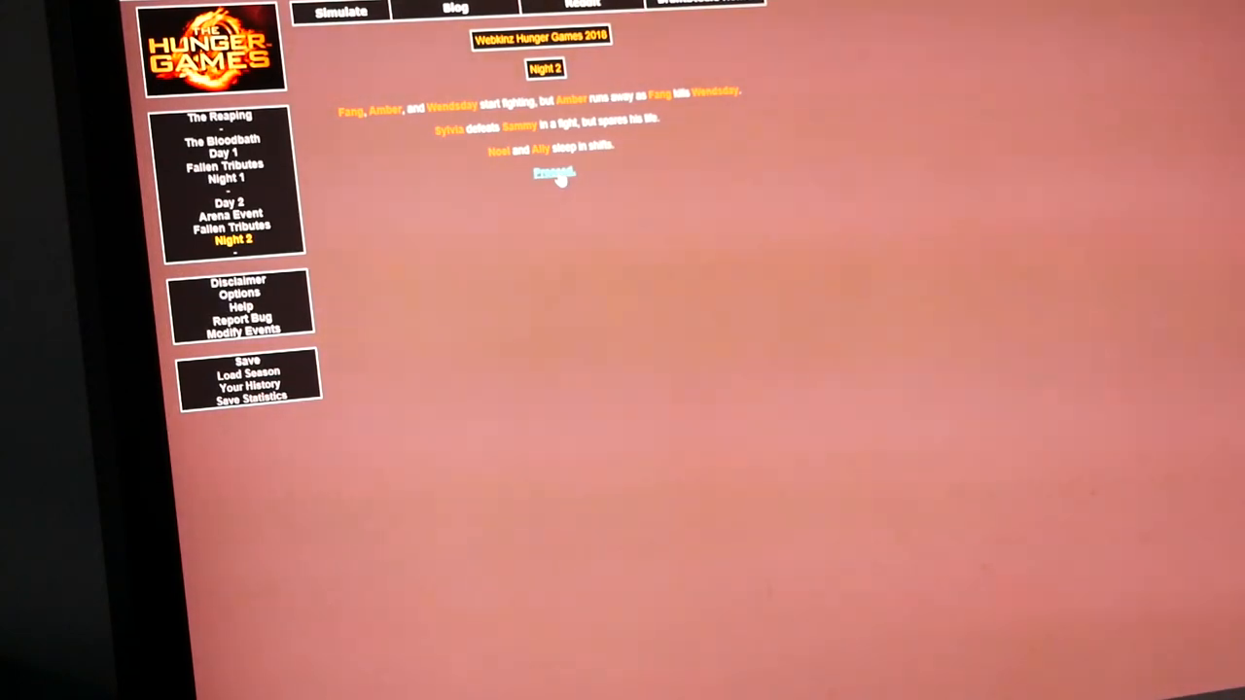
Proceed to The Feast with the replenished Cornucopia events.
click(555, 173)
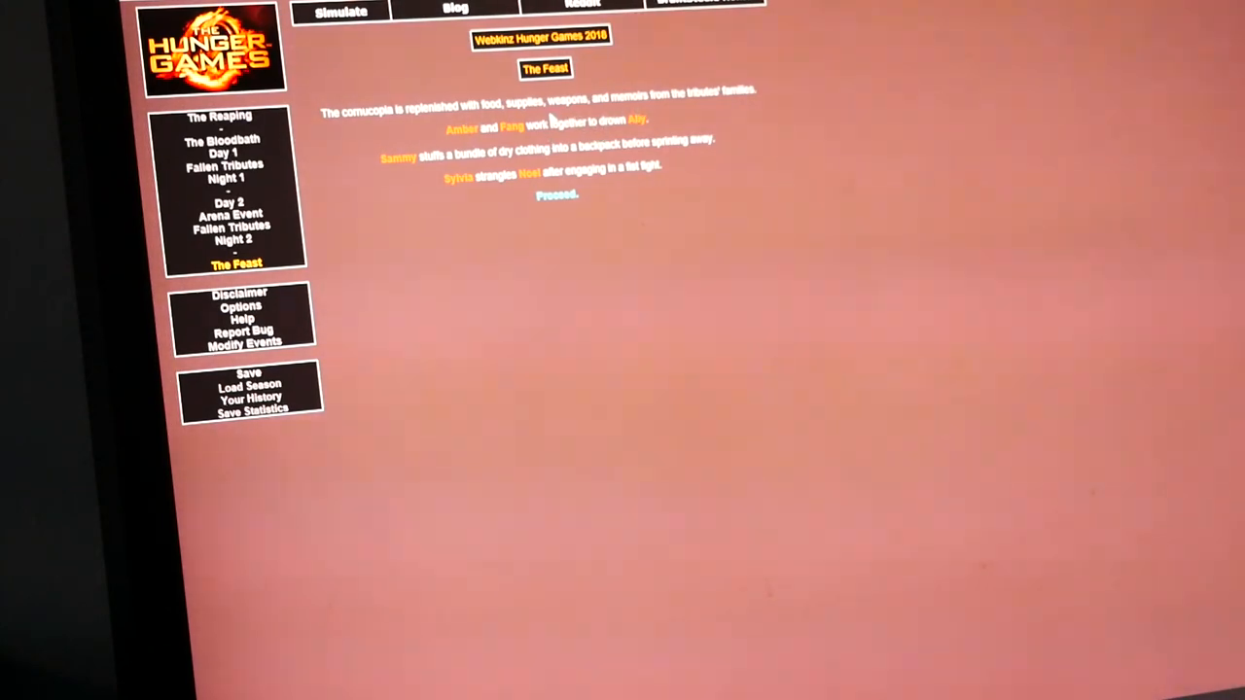
mouse_move(486, 163)
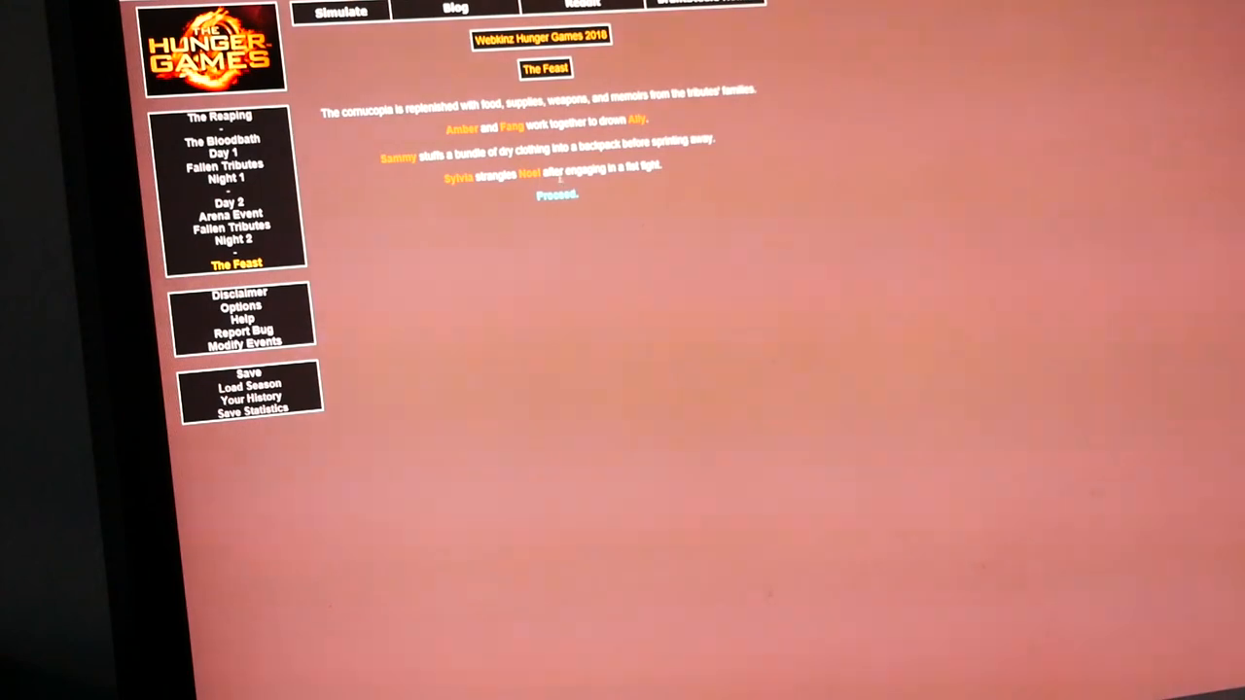
Advance through Day 3, Fallen Tributes 3 and Night 3 to the Day 4 events.
click(556, 195)
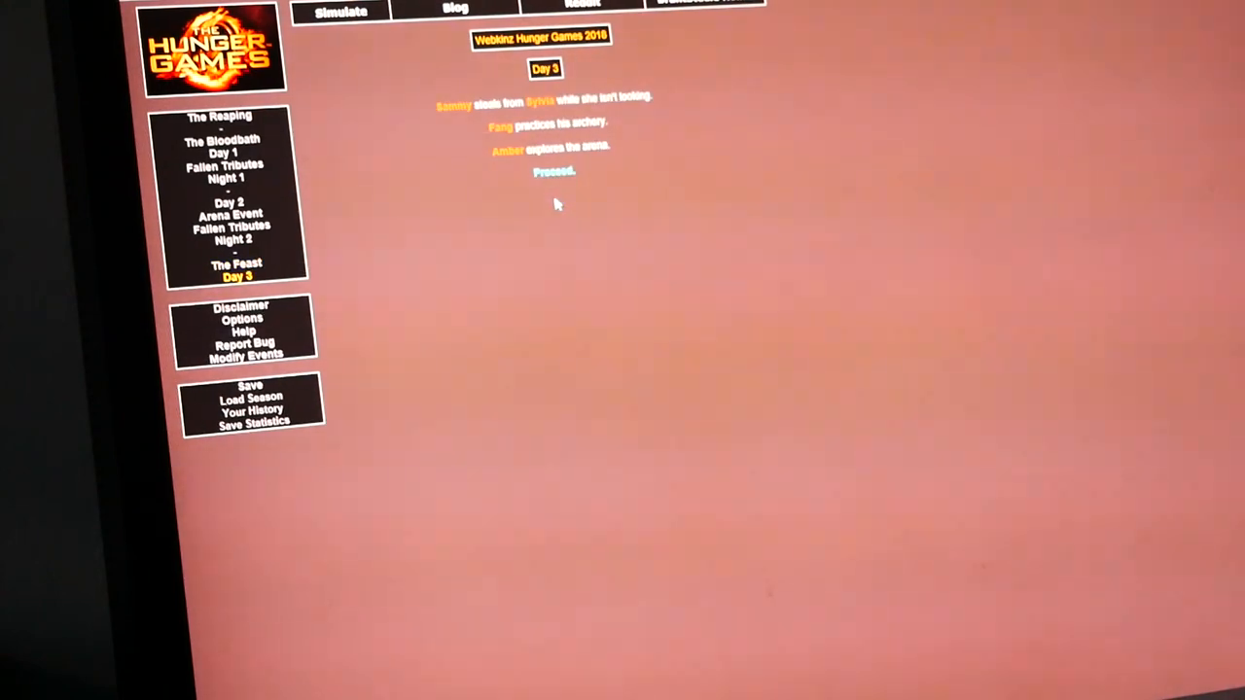
mouse_move(681, 117)
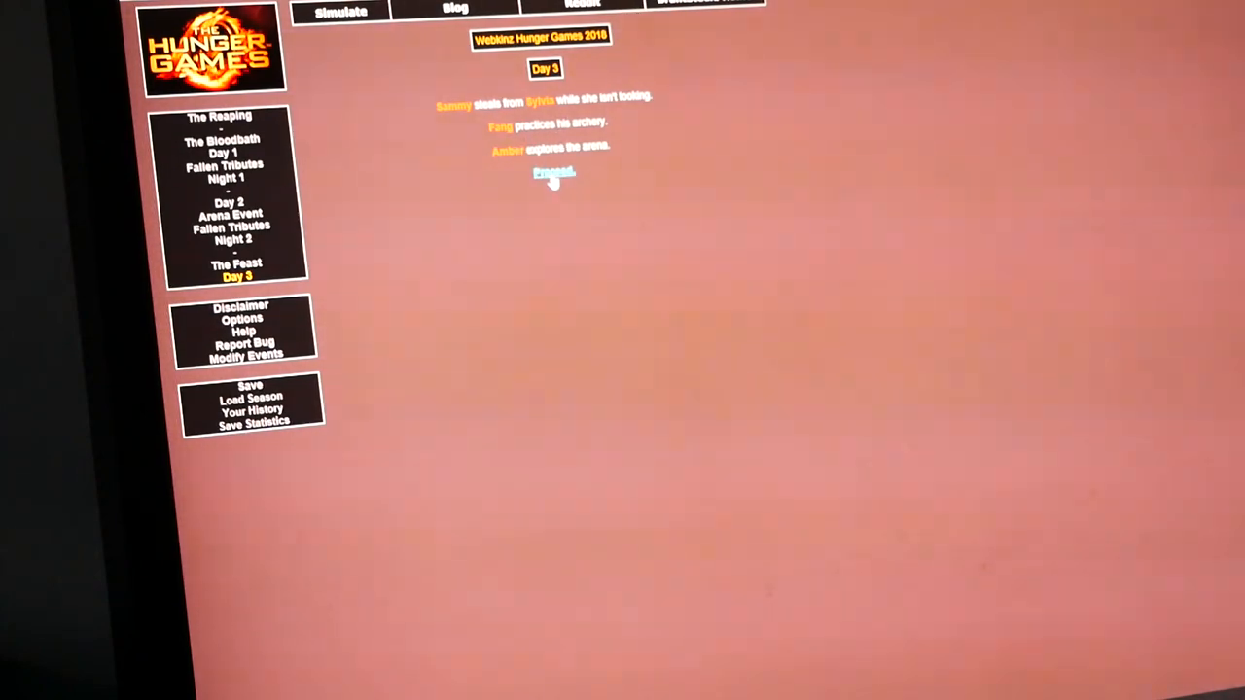
click(553, 171)
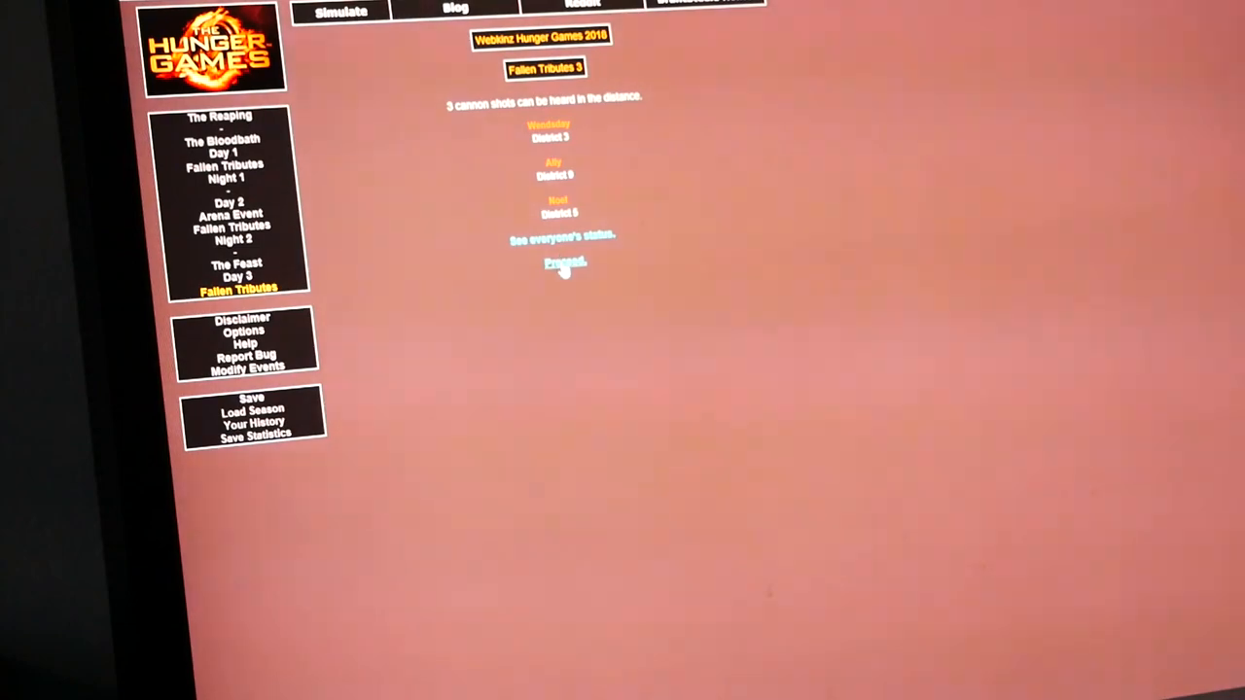
click(563, 260)
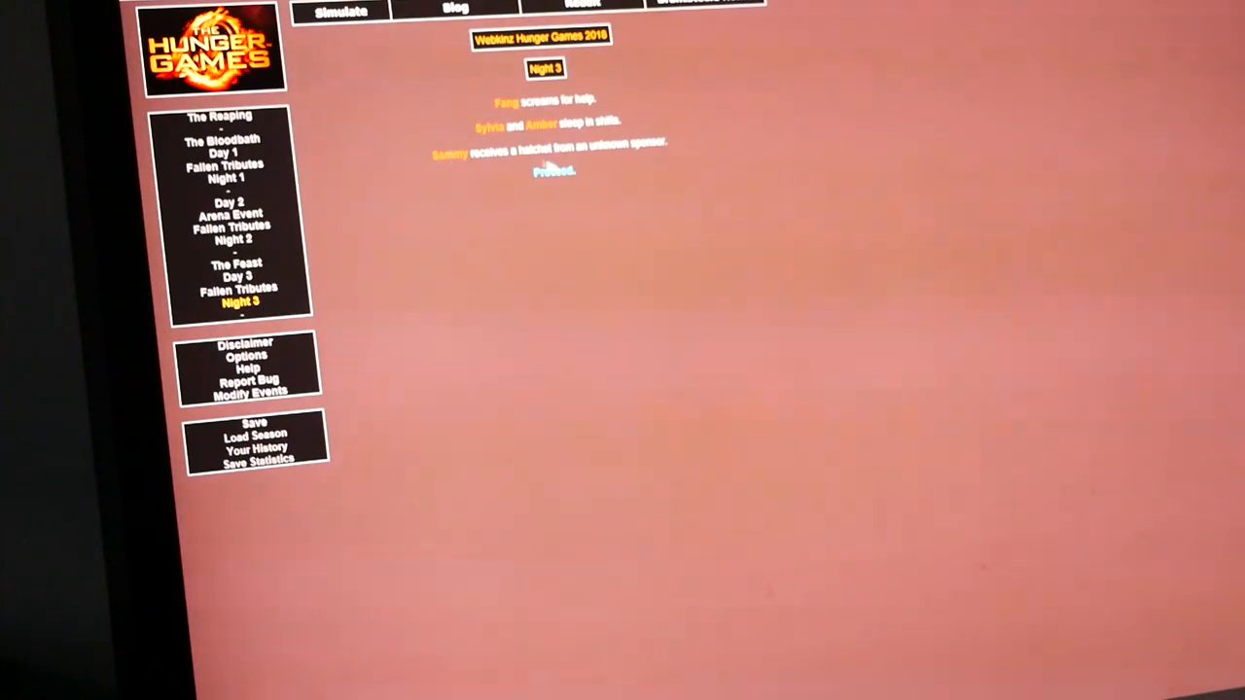
click(552, 171)
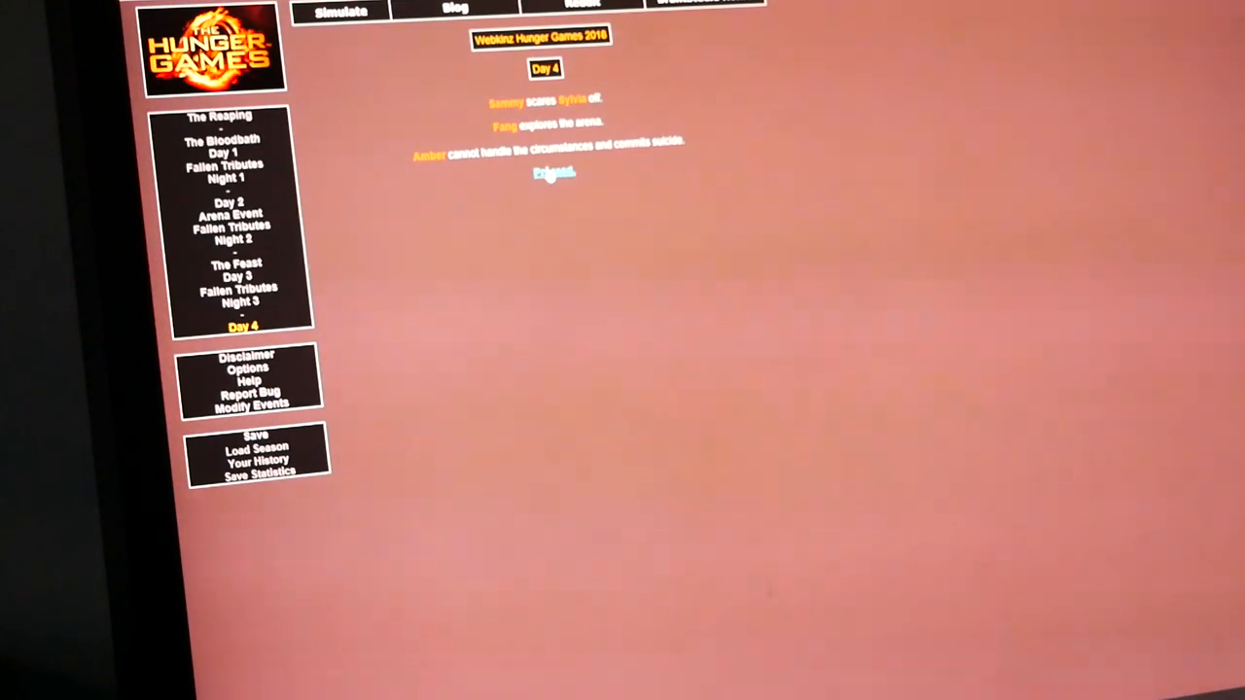
Advance through Fallen Tributes 4, Night 4, Day 5, Fallen Tributes 5 and Night 5 to reveal Fang as winner.
click(553, 173)
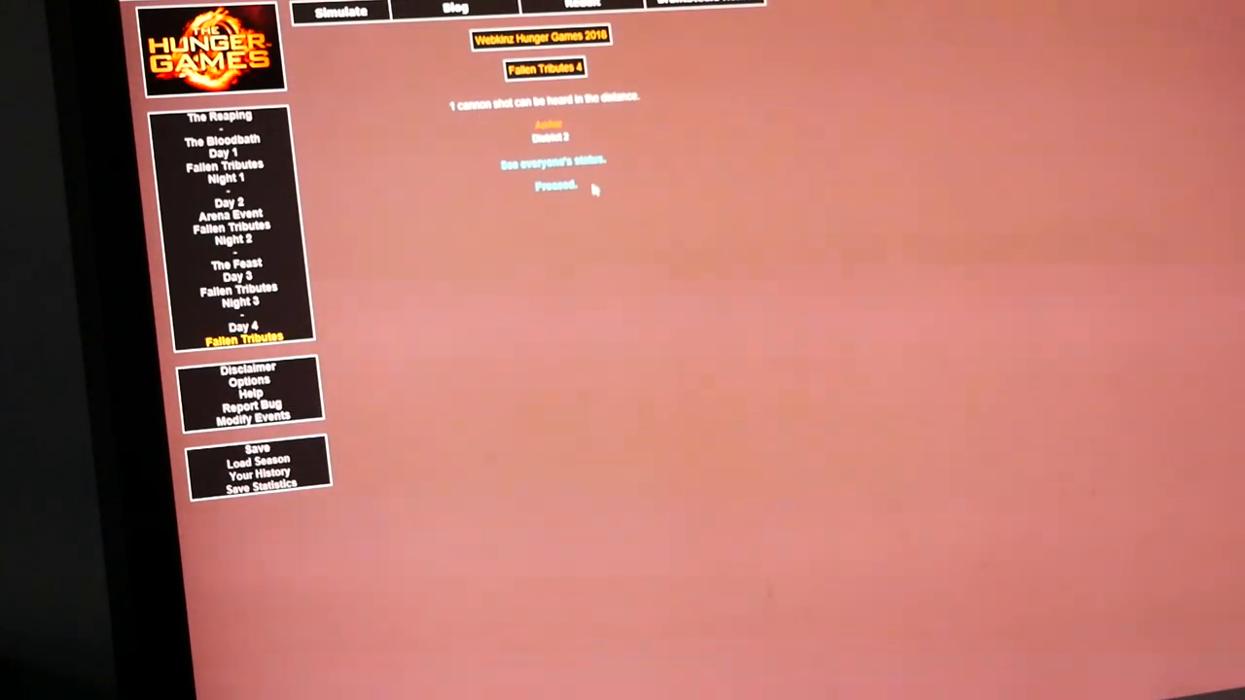
click(554, 187)
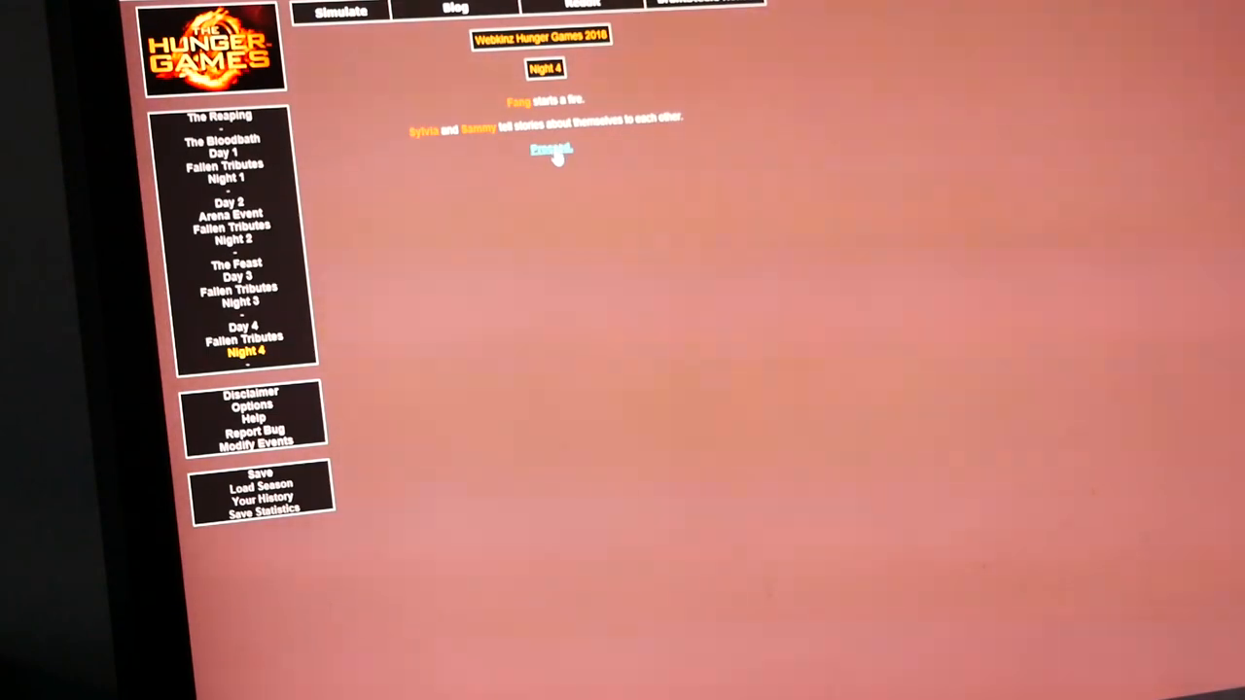
click(550, 152)
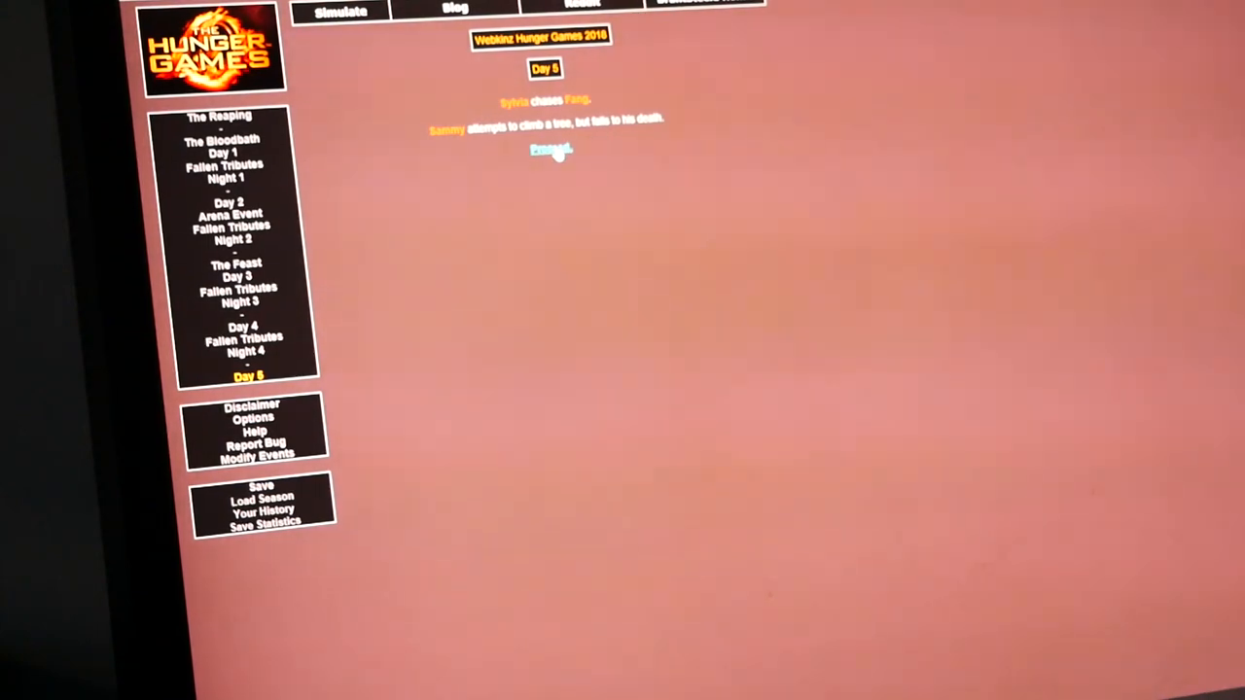
click(550, 152)
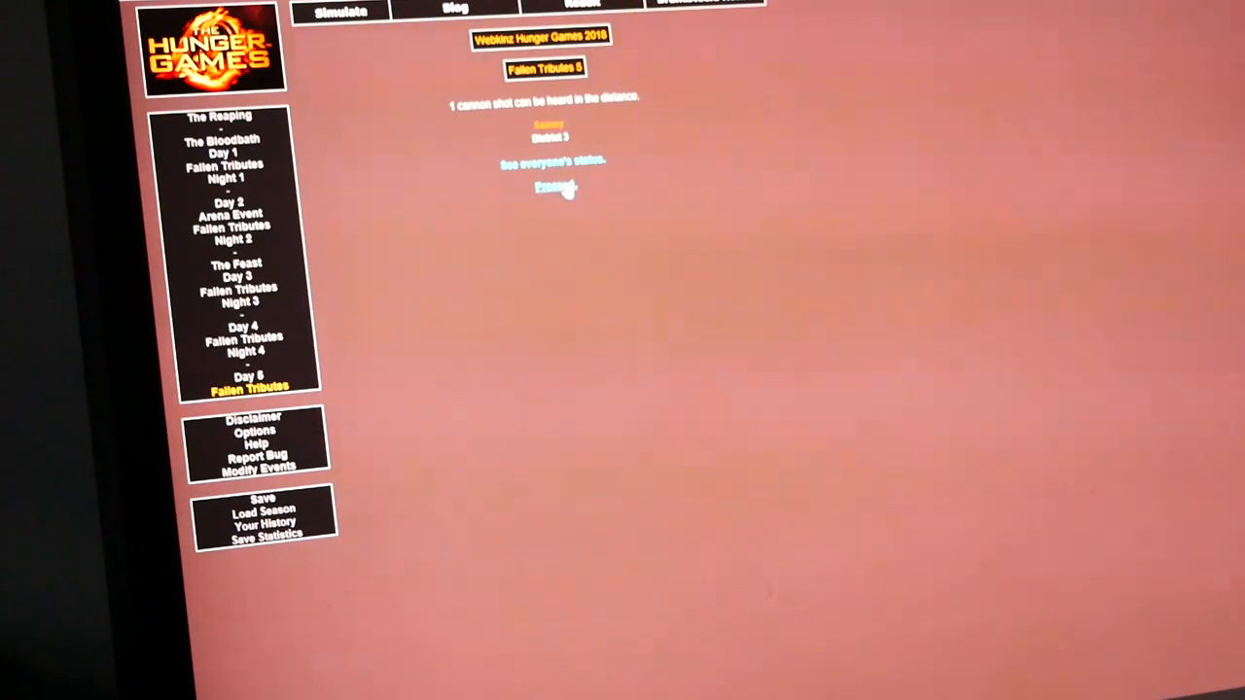
click(553, 186)
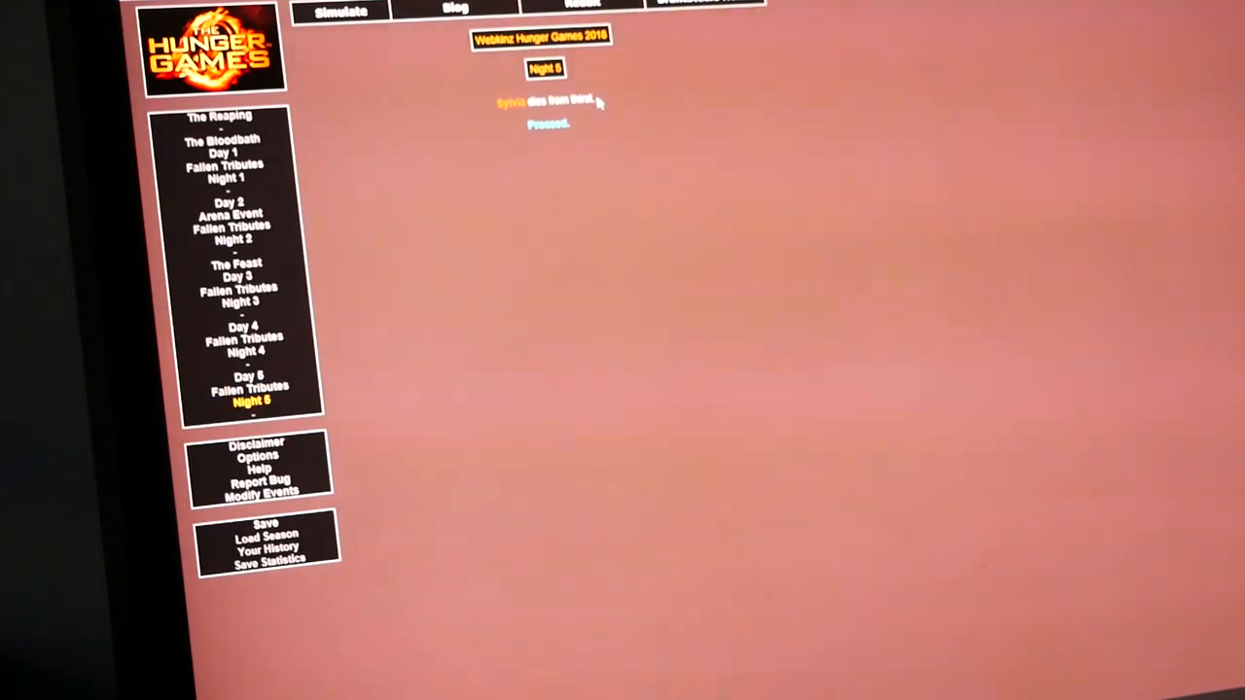
click(546, 125)
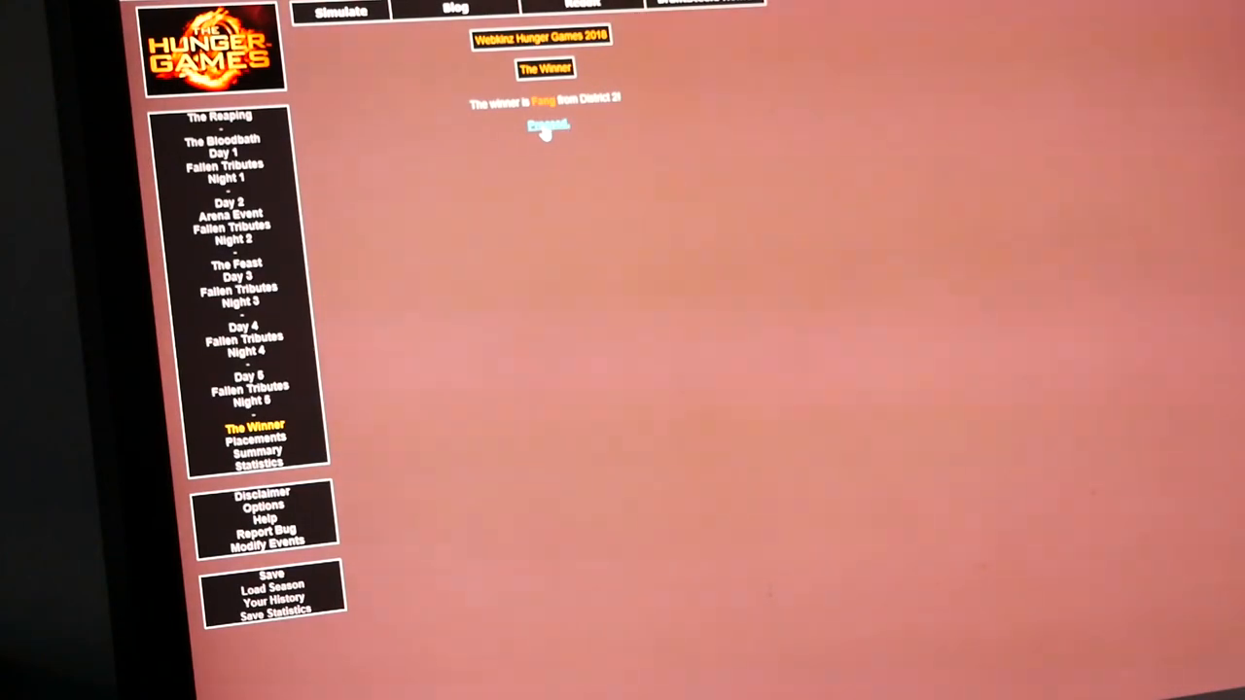
Show the Placements grid, then the full Summary of every phase's events.
click(257, 439)
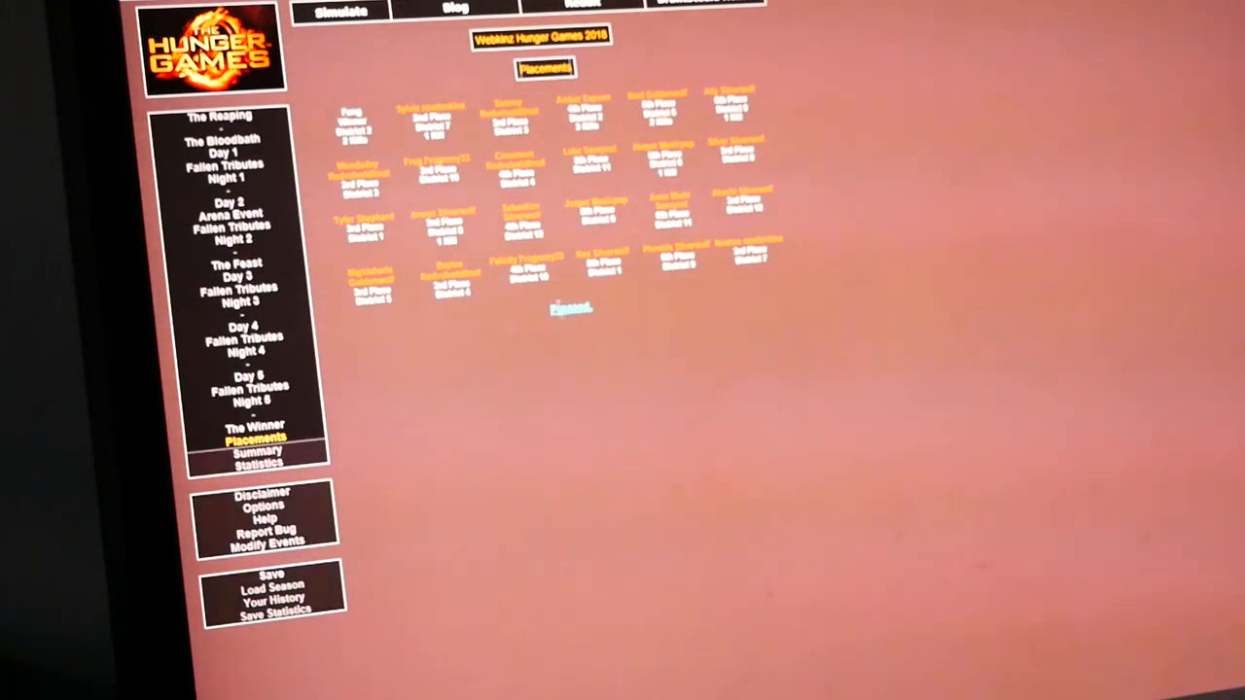
click(259, 451)
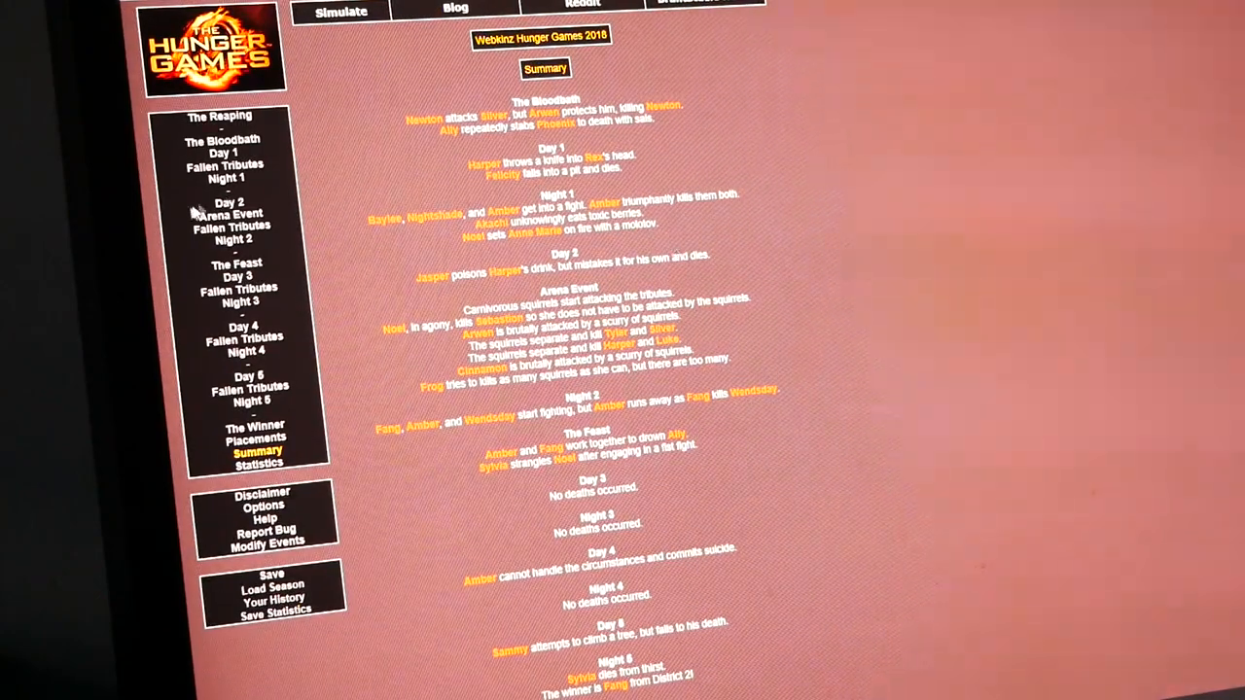
mouse_move(282, 251)
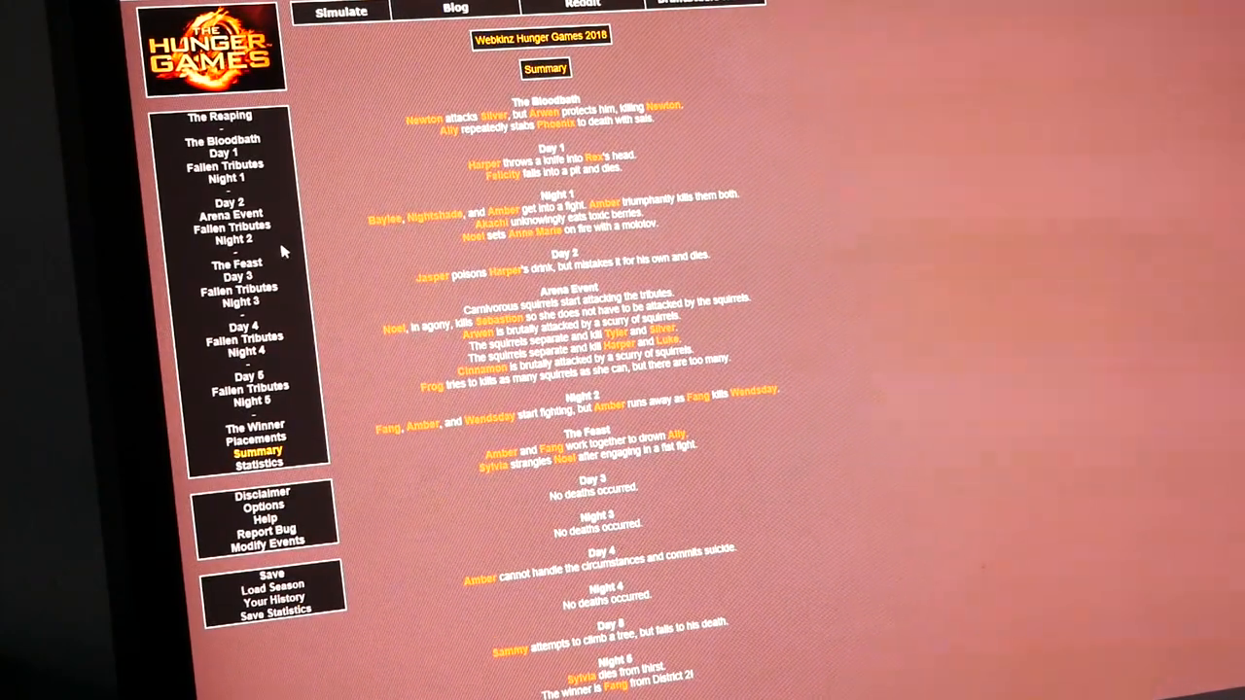